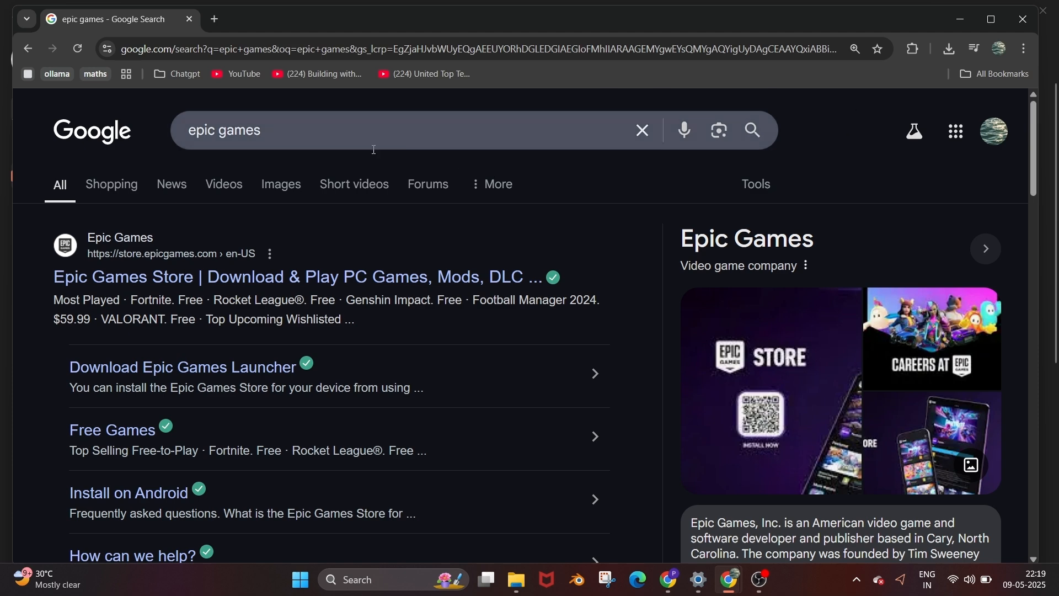
mouse_move(189, 276)
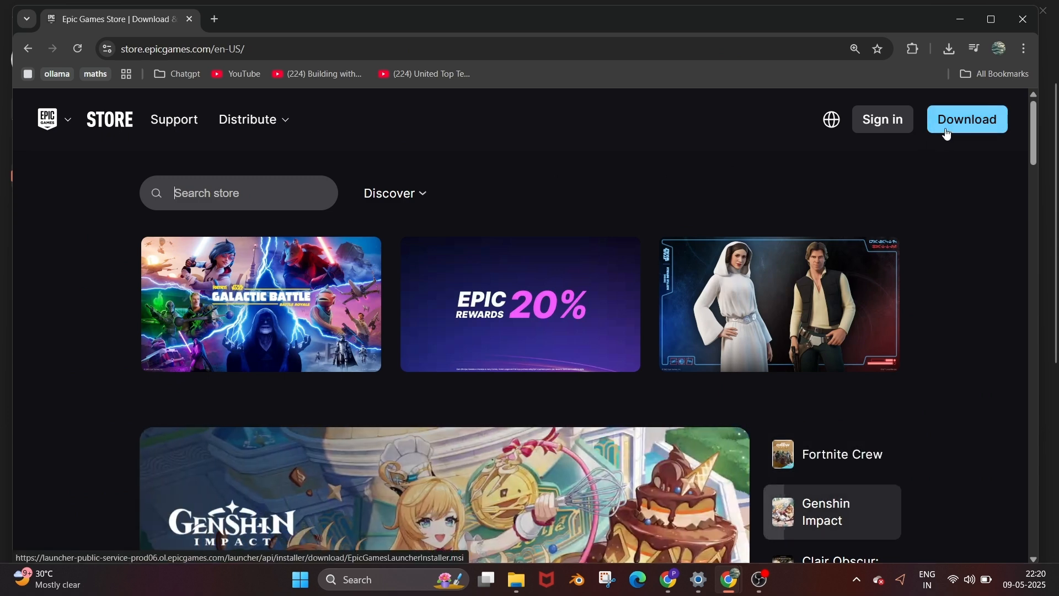
Download the Epic Games Launcher installer from the Epic Games Store and run it.
left_click(965, 119)
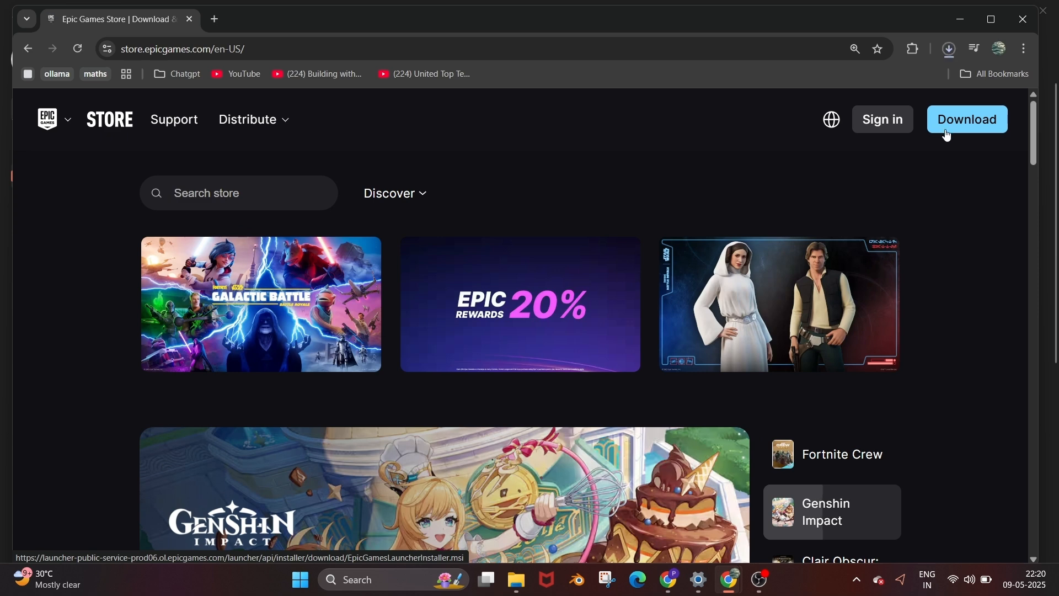
left_click(948, 49)
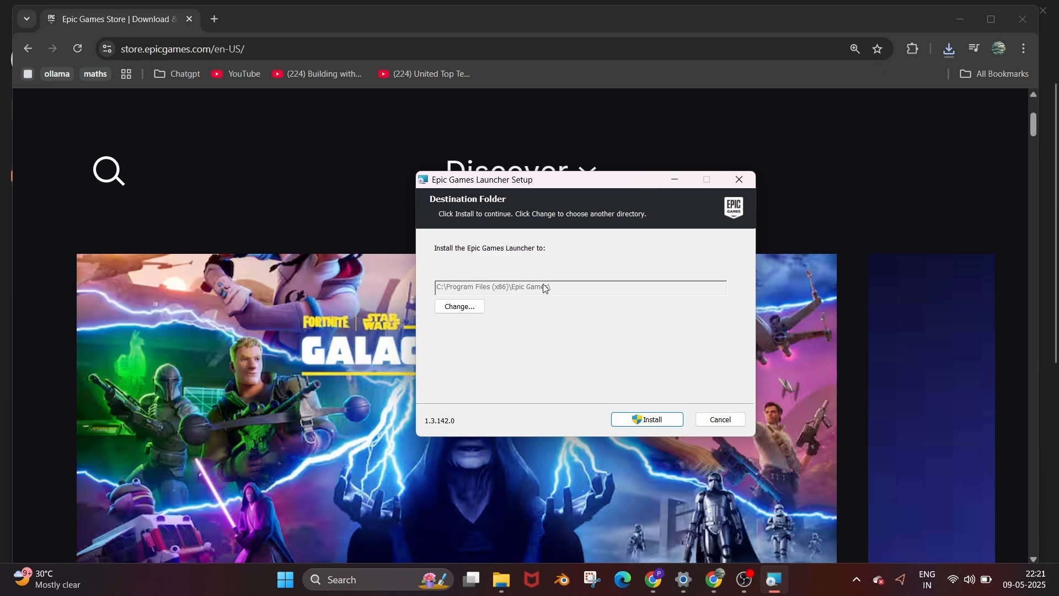
mouse_move(546, 284)
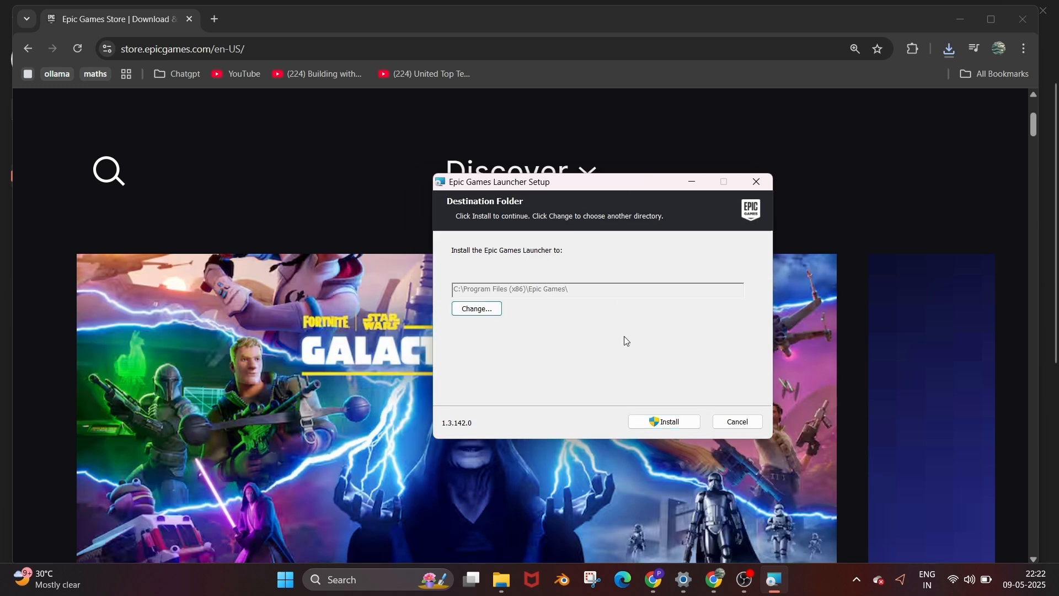
Install the launcher into the default Program Files (x86) Epic Games folder.
left_click(665, 421)
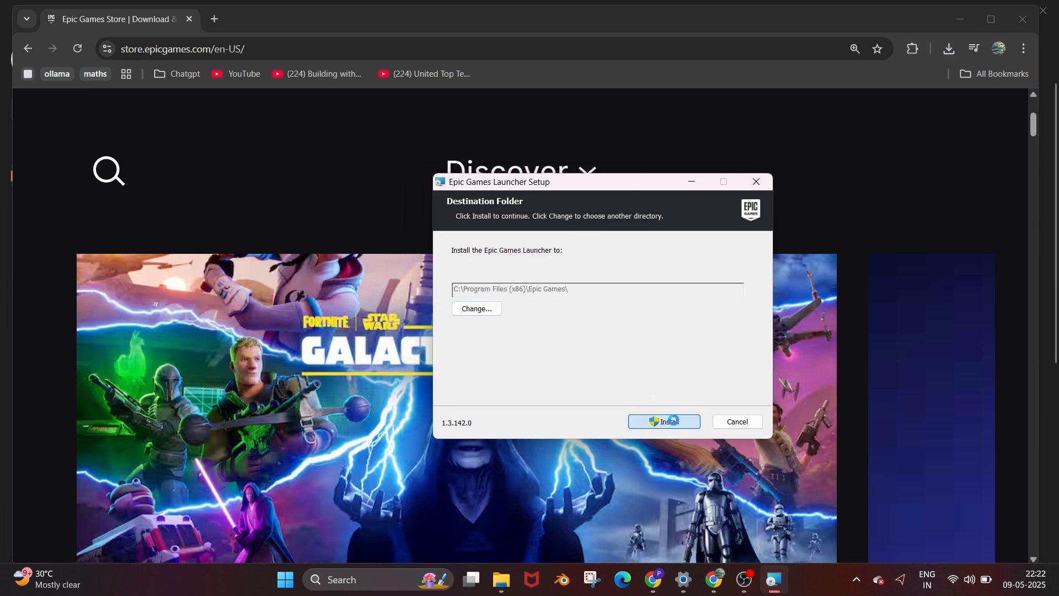
left_click(663, 421)
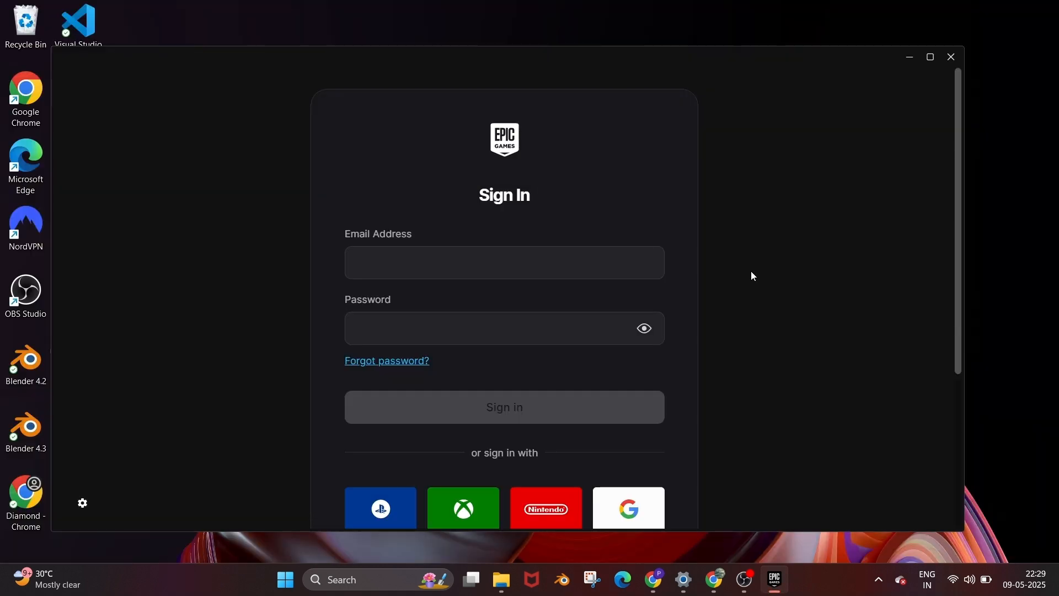
Scroll the Sign In screen down to reveal other sign-in options.
scroll("down", 3)
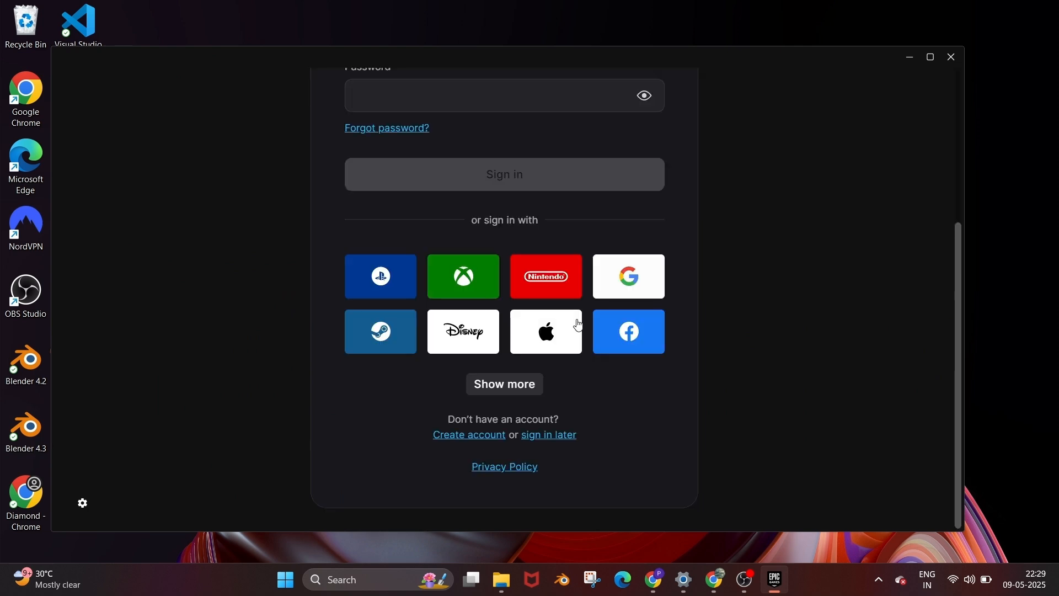
mouse_move(603, 341)
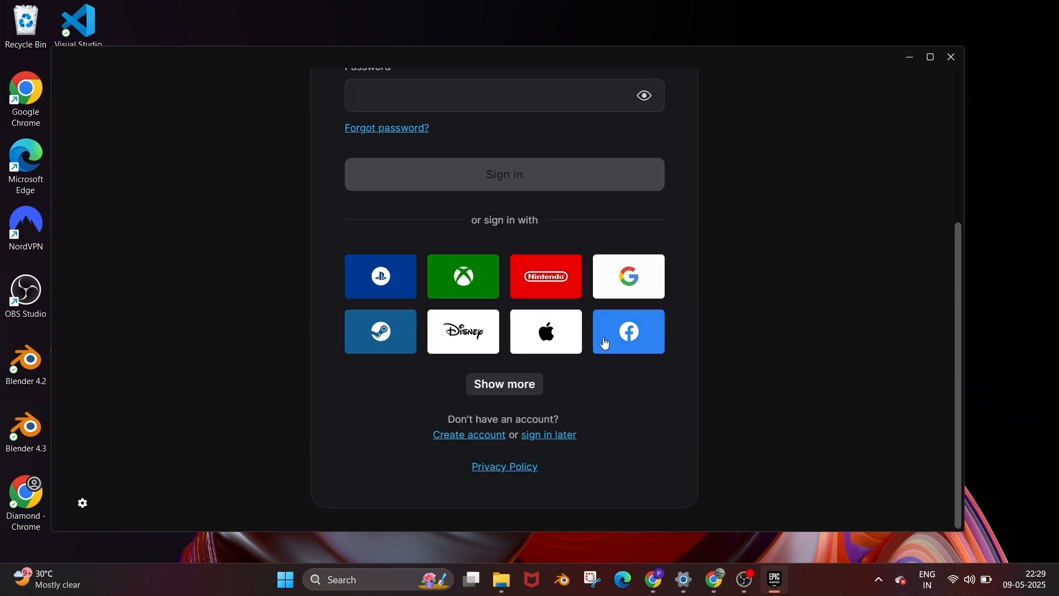
mouse_move(476, 439)
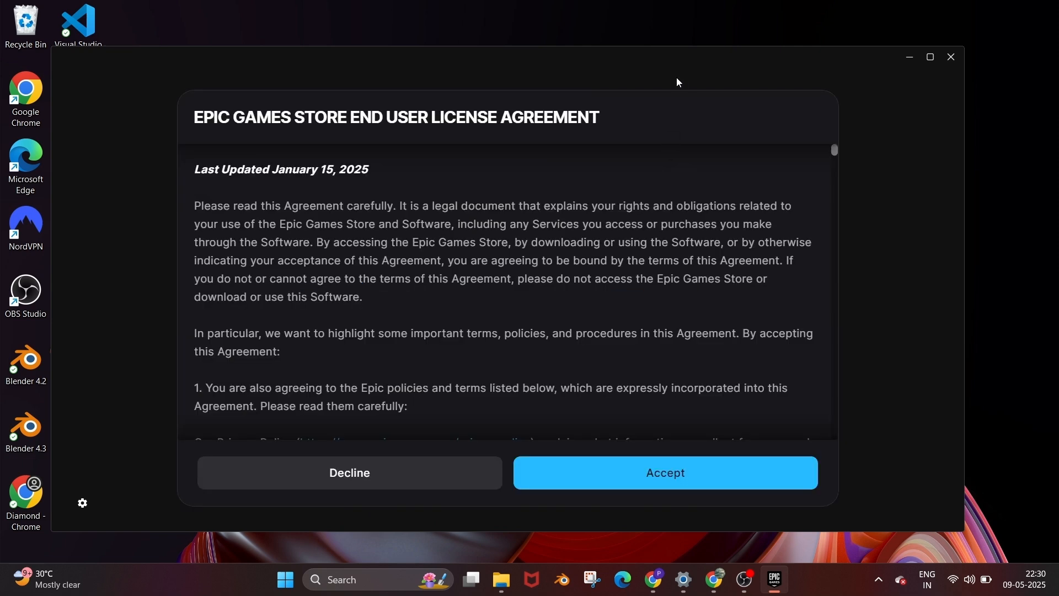
mouse_move(677, 137)
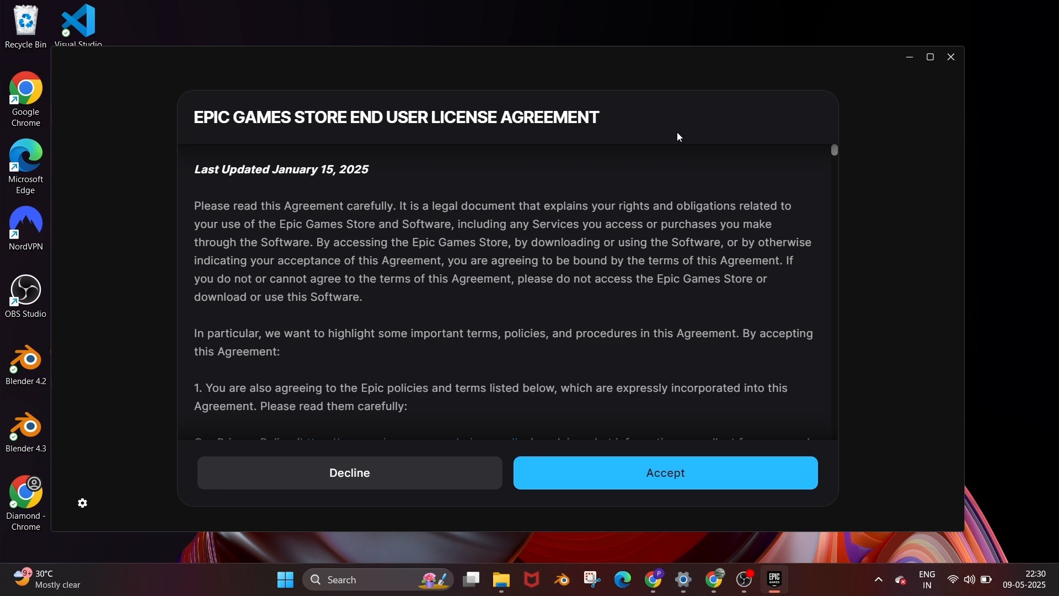
Scroll through the Epic Games Store EULA and accept it.
scroll("down", 3)
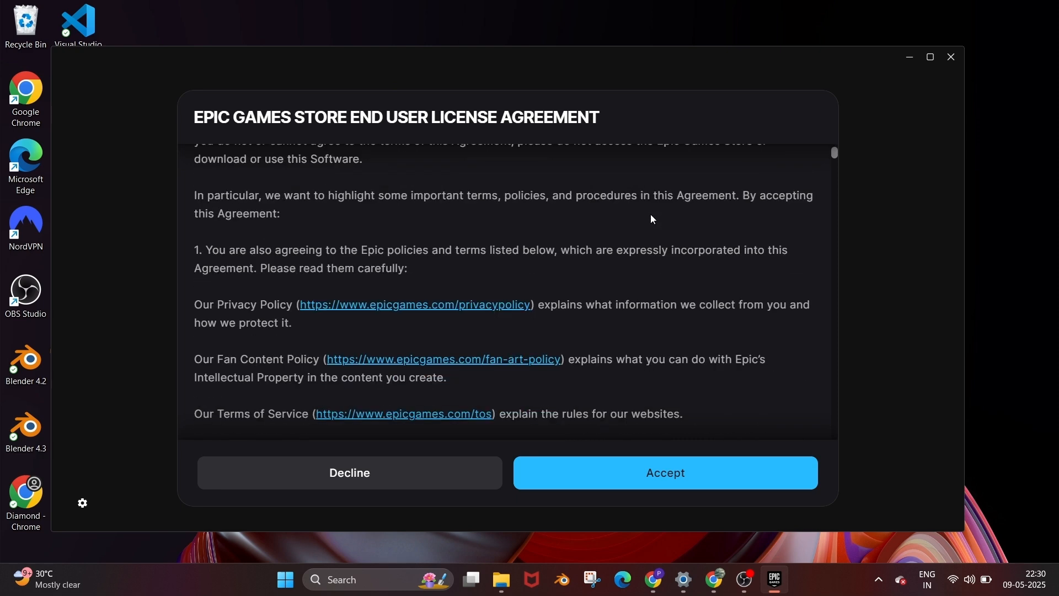
scroll("up", 3)
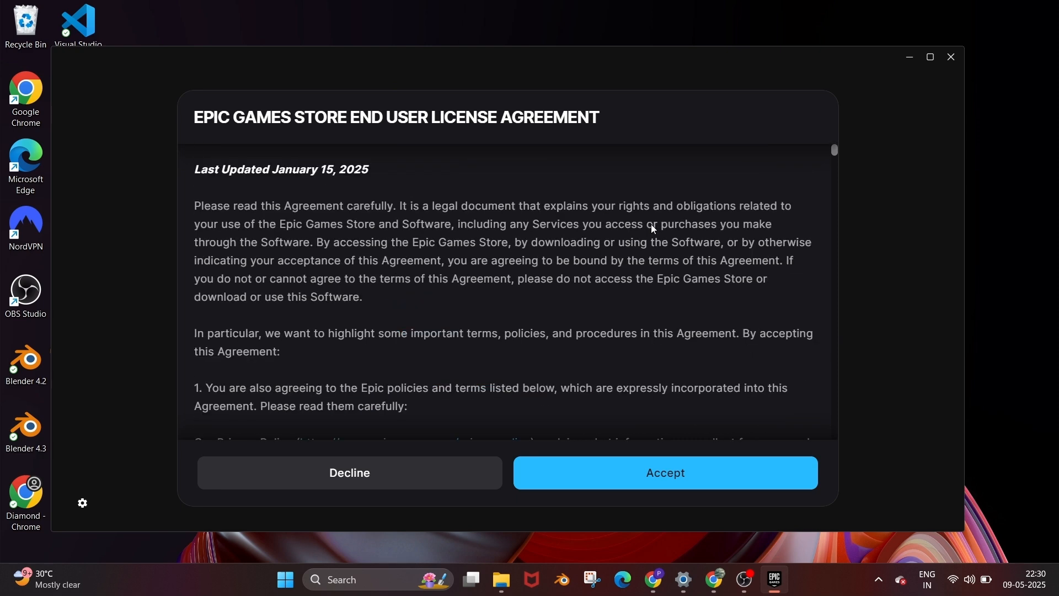
scroll("down", 3)
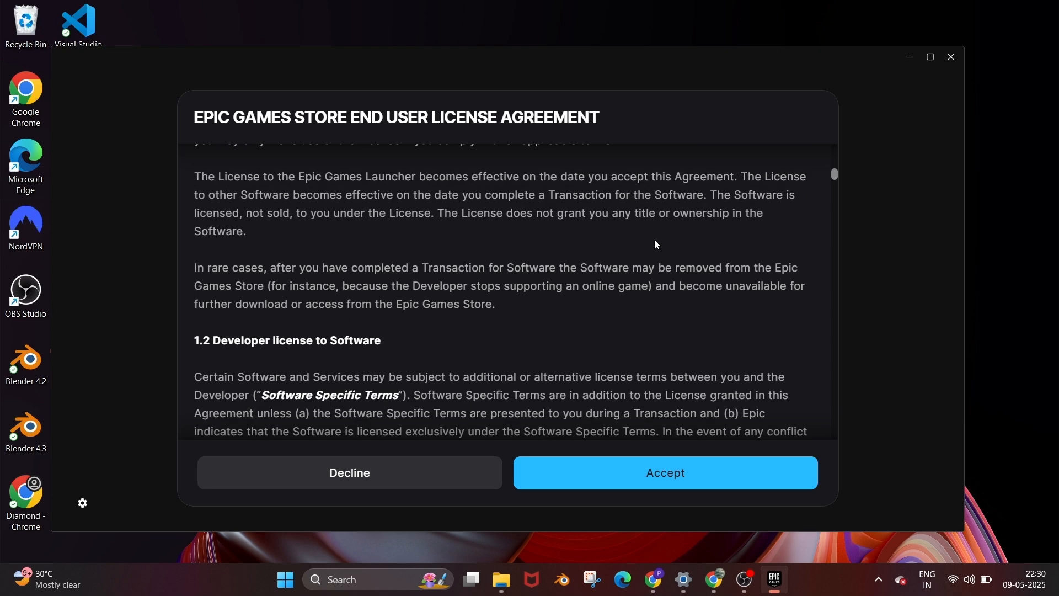
left_click(664, 472)
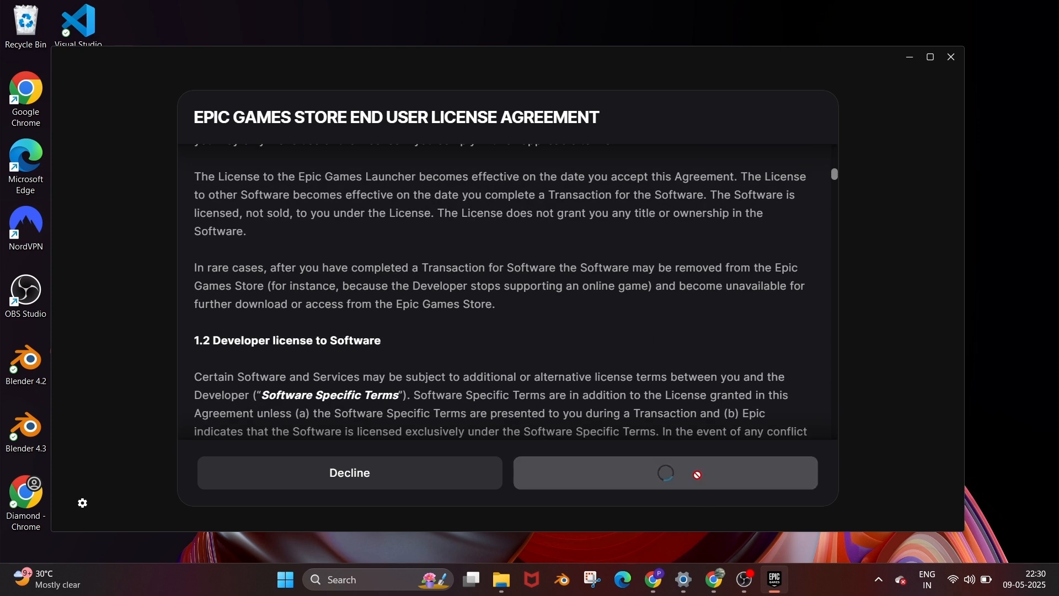
left_click(664, 472)
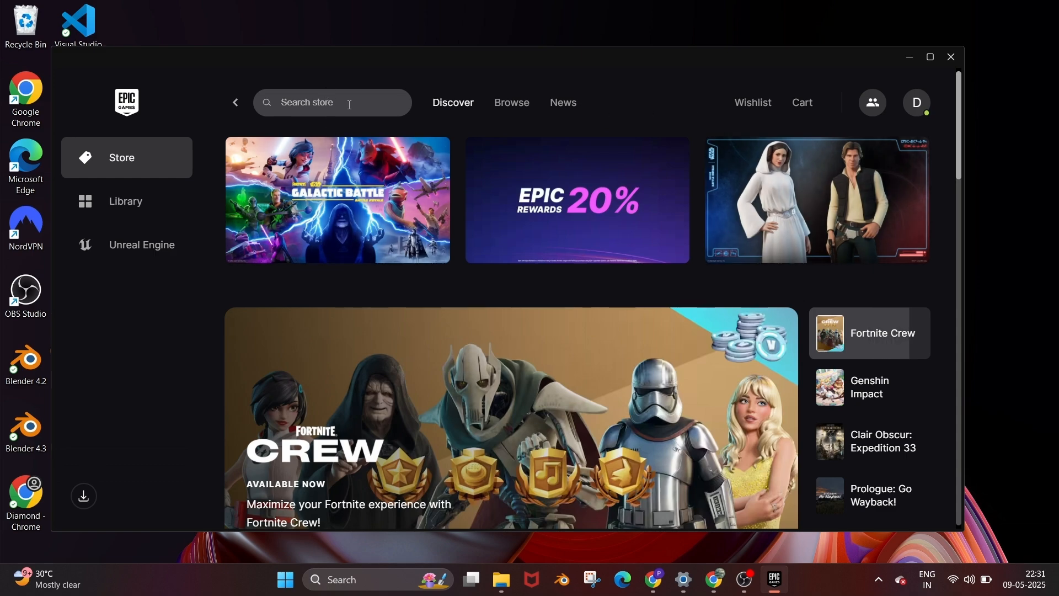
scroll("down", 3)
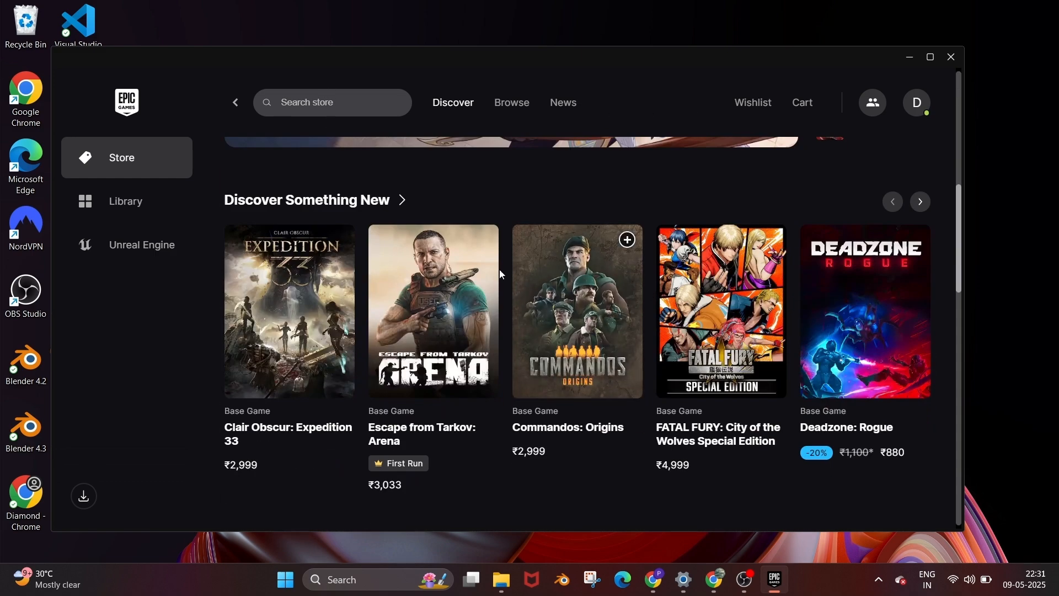
scroll("up", 3)
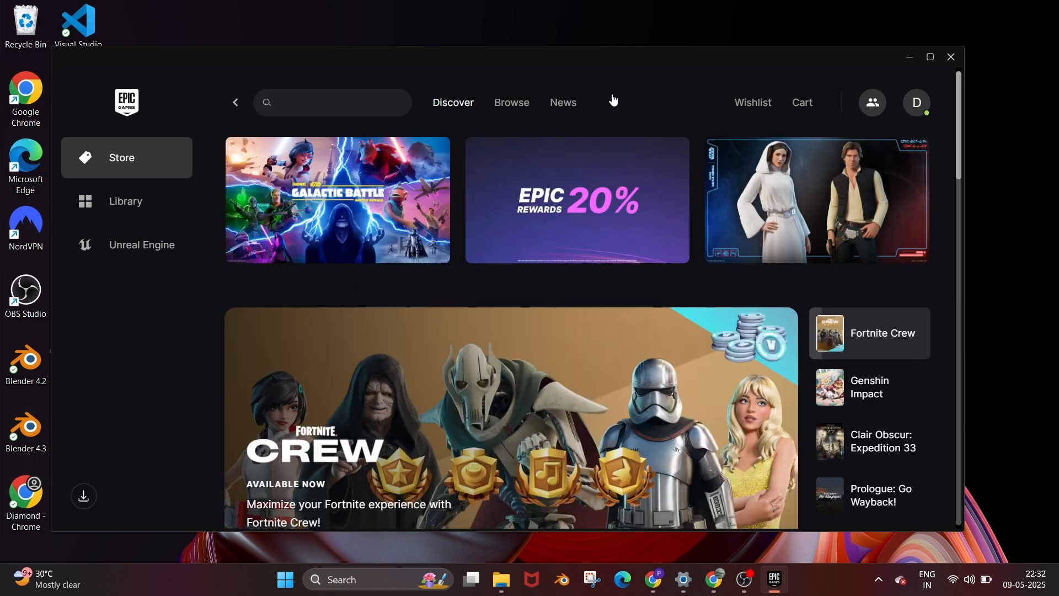
mouse_move(141, 245)
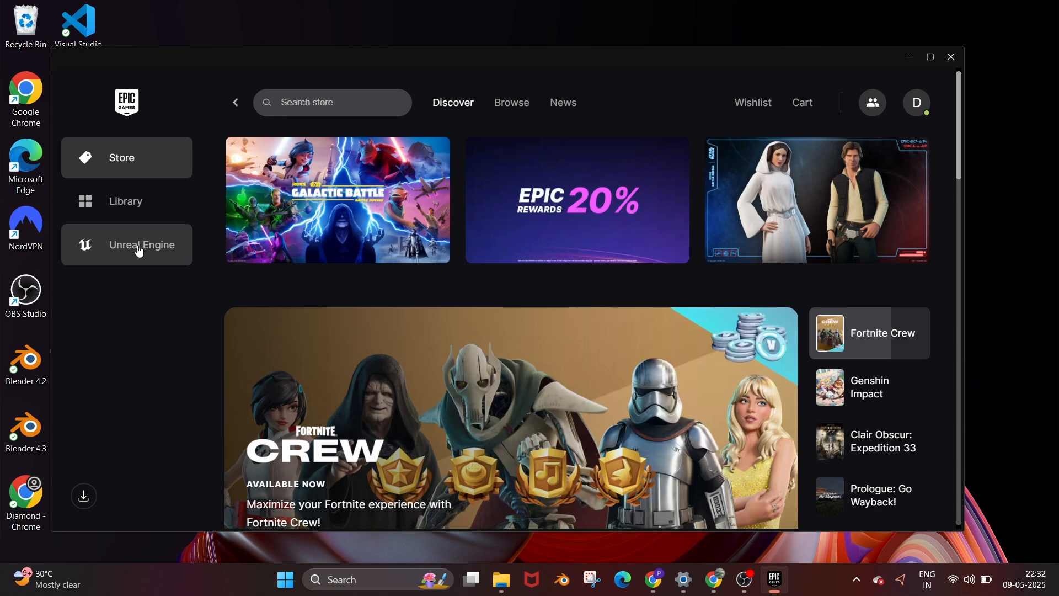
Add an engine version slot in the Unreal Engine library and select version 5.5.4.
left_click(142, 245)
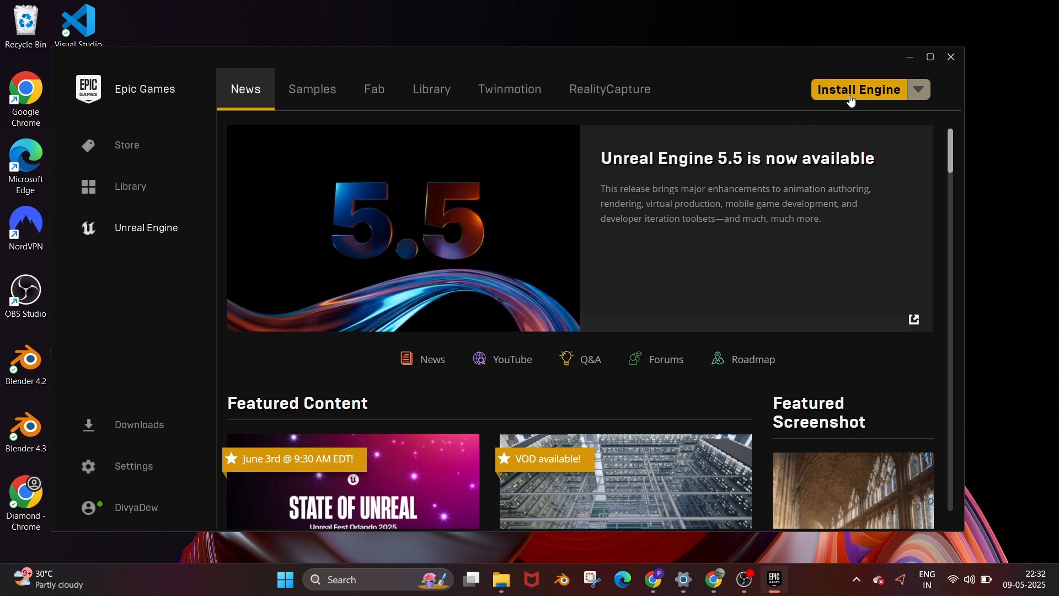
left_click(431, 88)
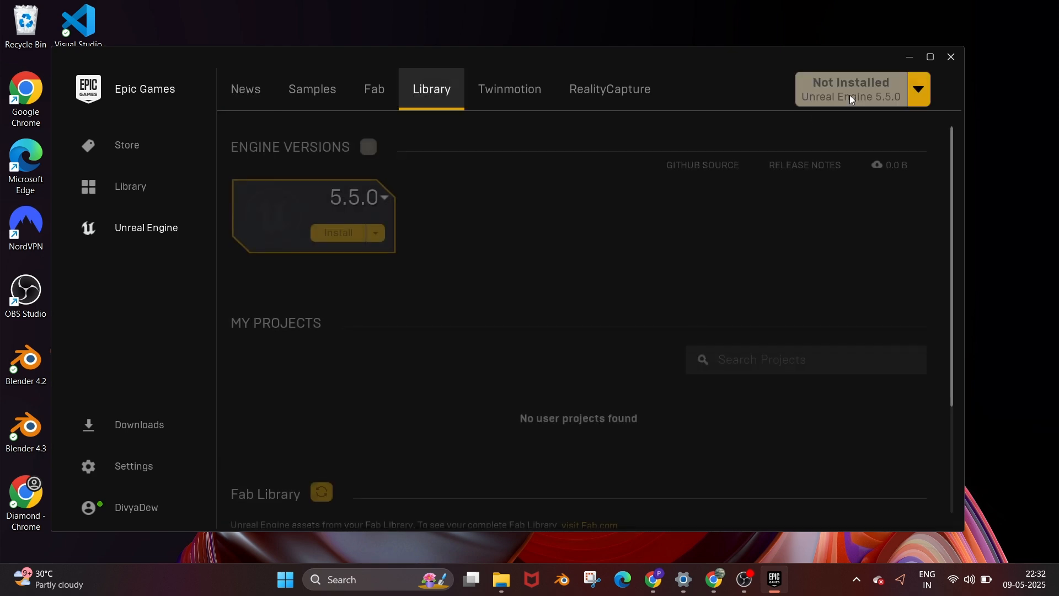
left_click(383, 196)
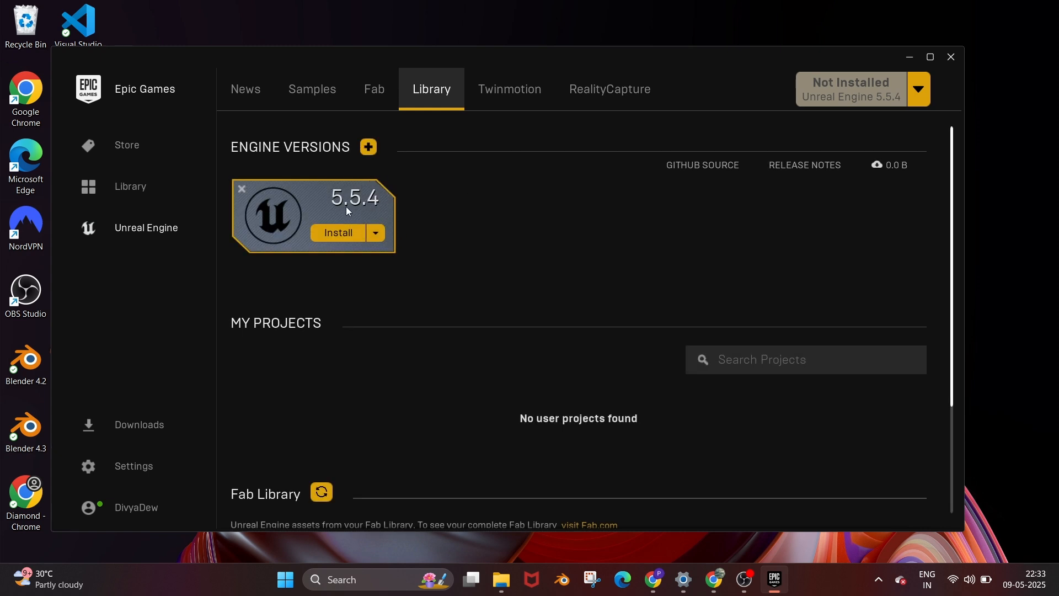
mouse_move(314, 191)
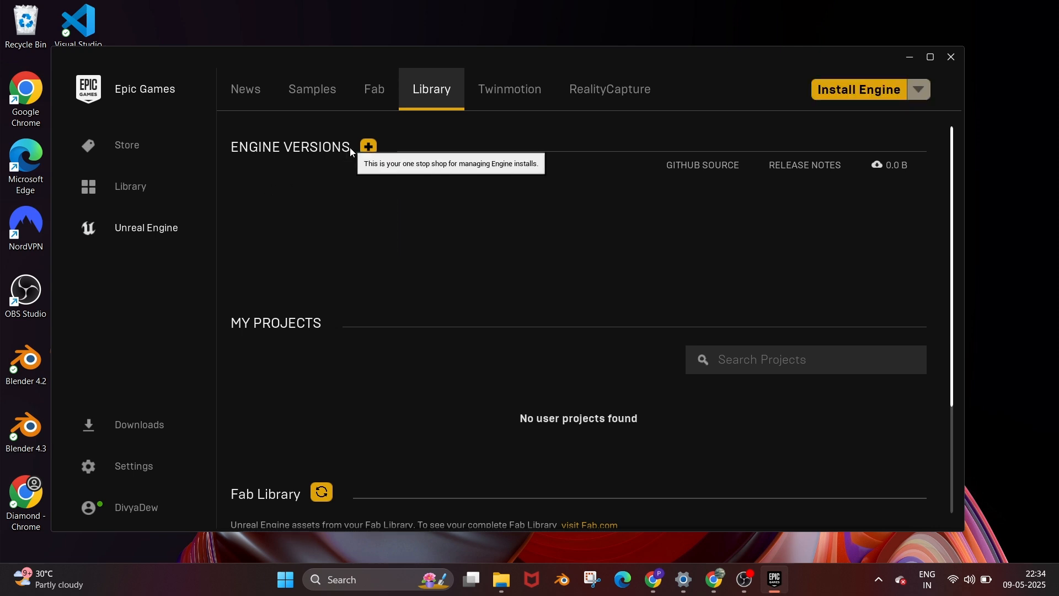
mouse_move(368, 147)
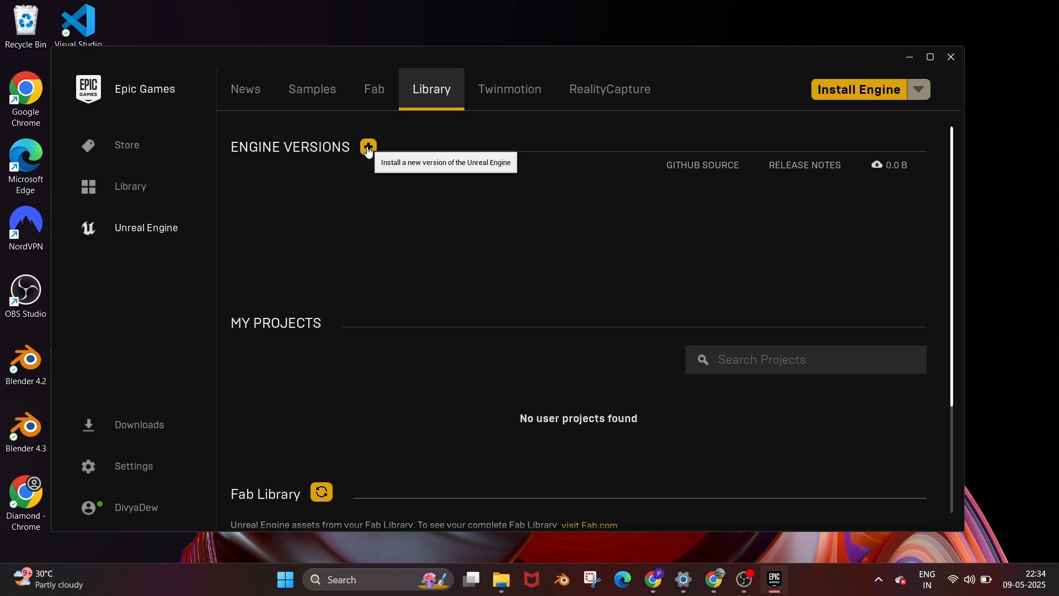
left_click(368, 147)
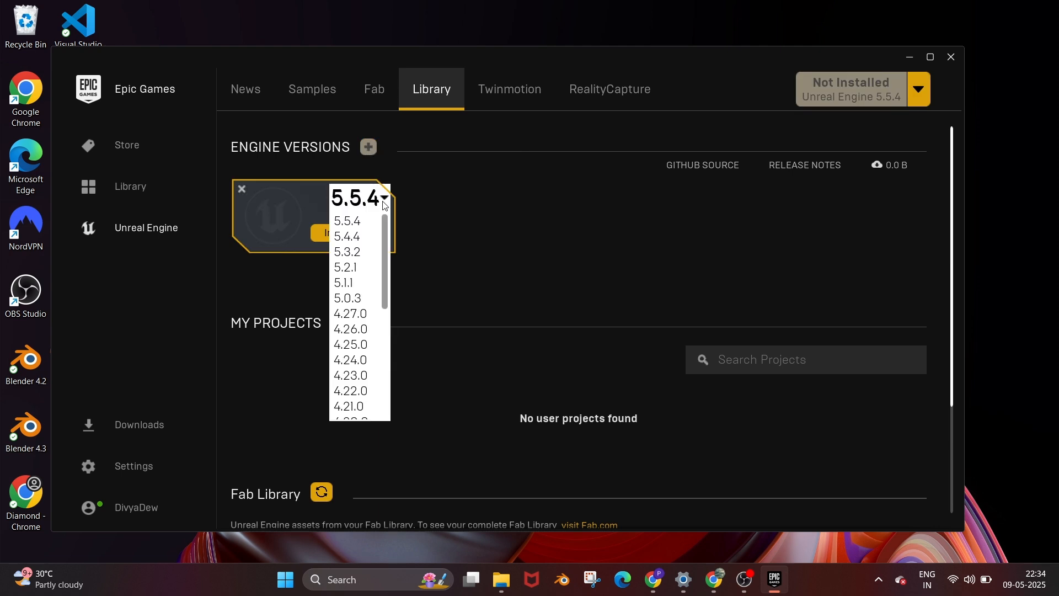
scroll("down", 3)
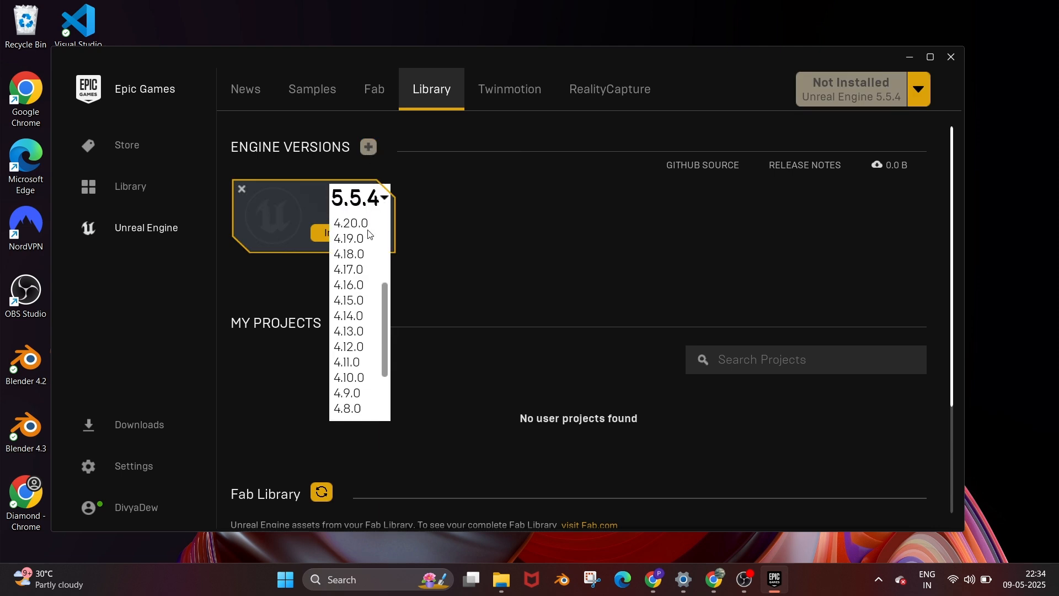
scroll("up", 3)
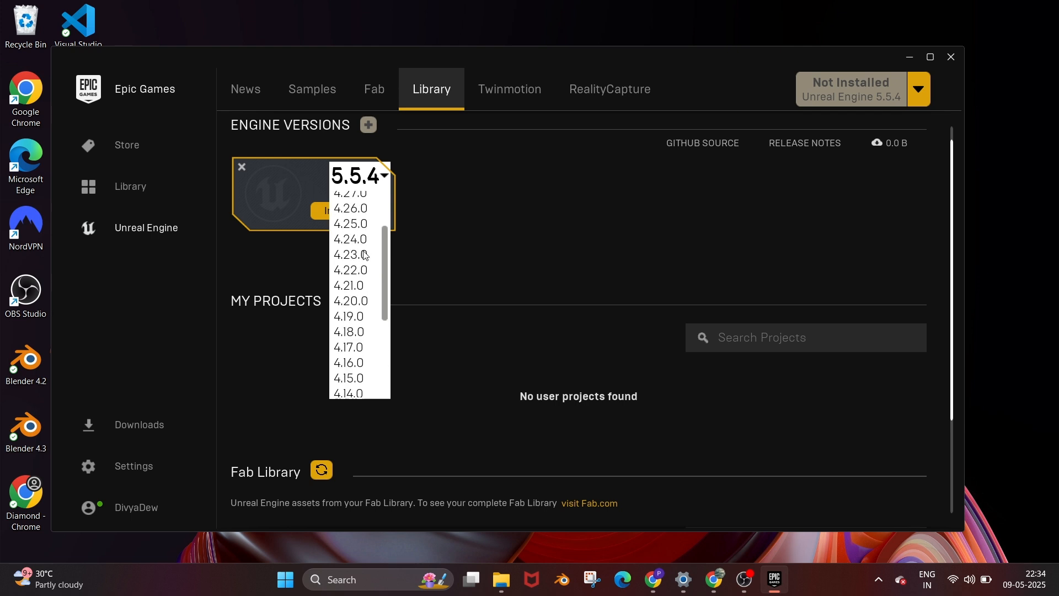
left_click(350, 239)
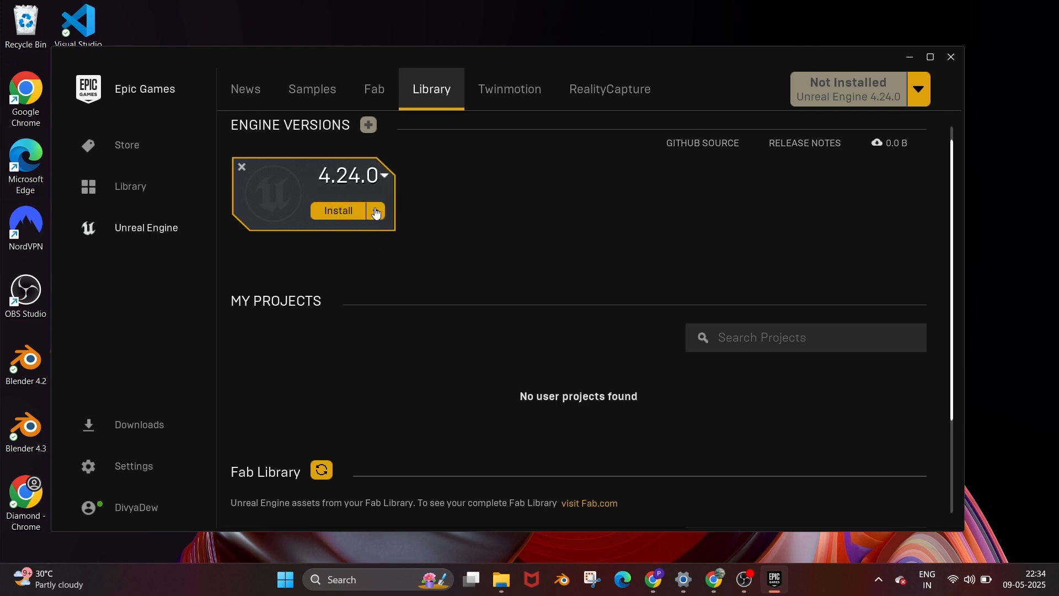
left_click(383, 175)
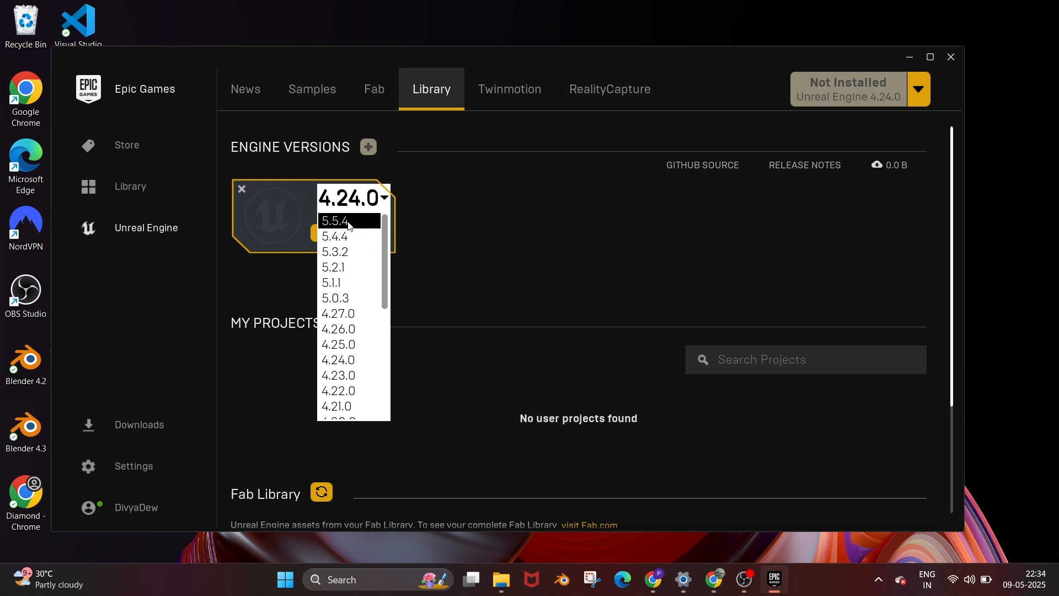
left_click(333, 220)
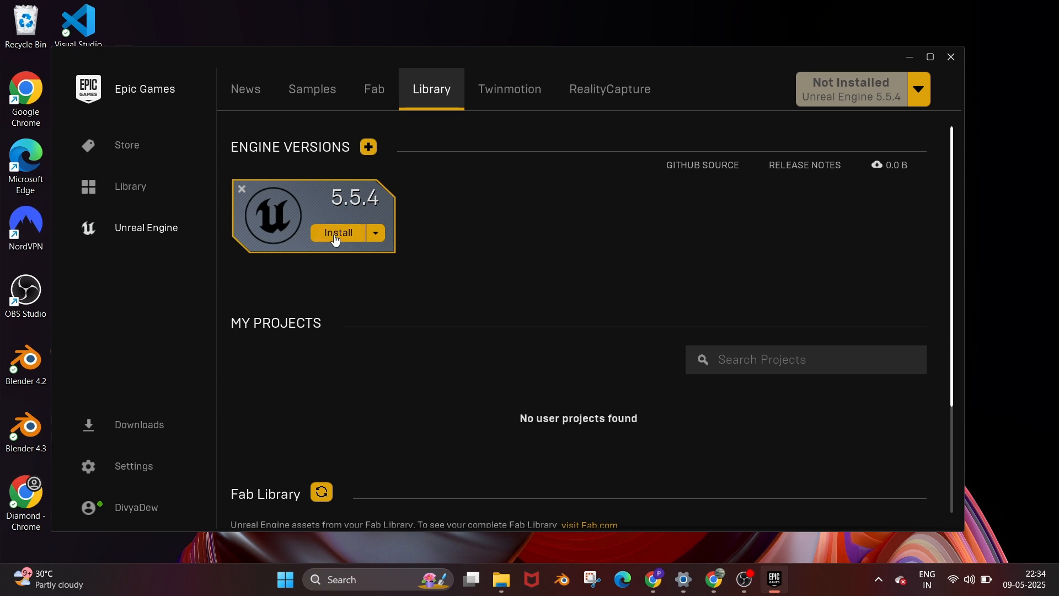
left_click(337, 233)
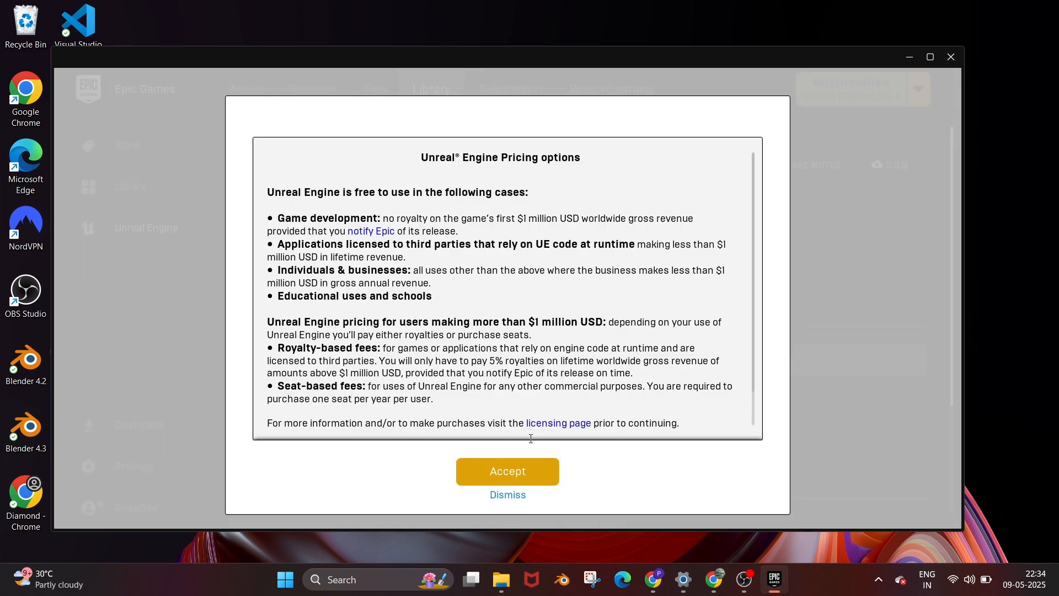
Accept the Unreal Engine pricing terms and agree to the End User License Agreement.
left_click(507, 471)
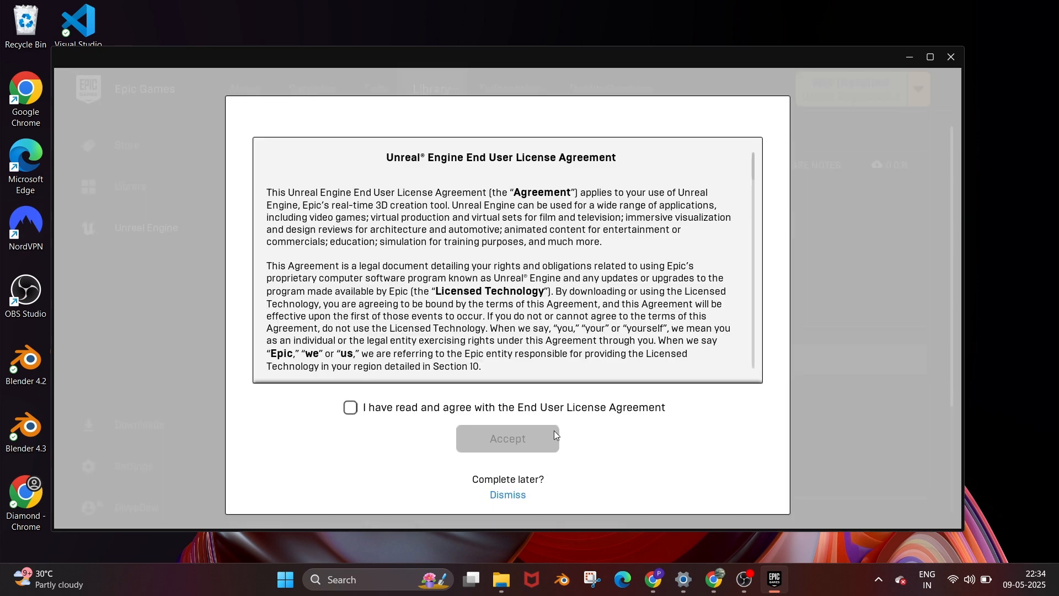
left_click(350, 407)
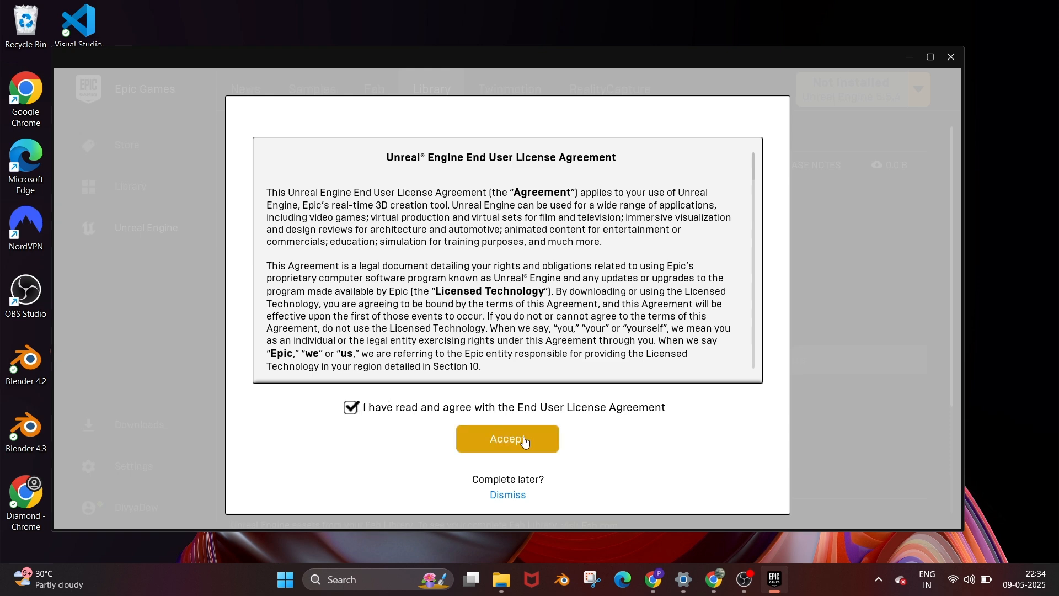
left_click(507, 437)
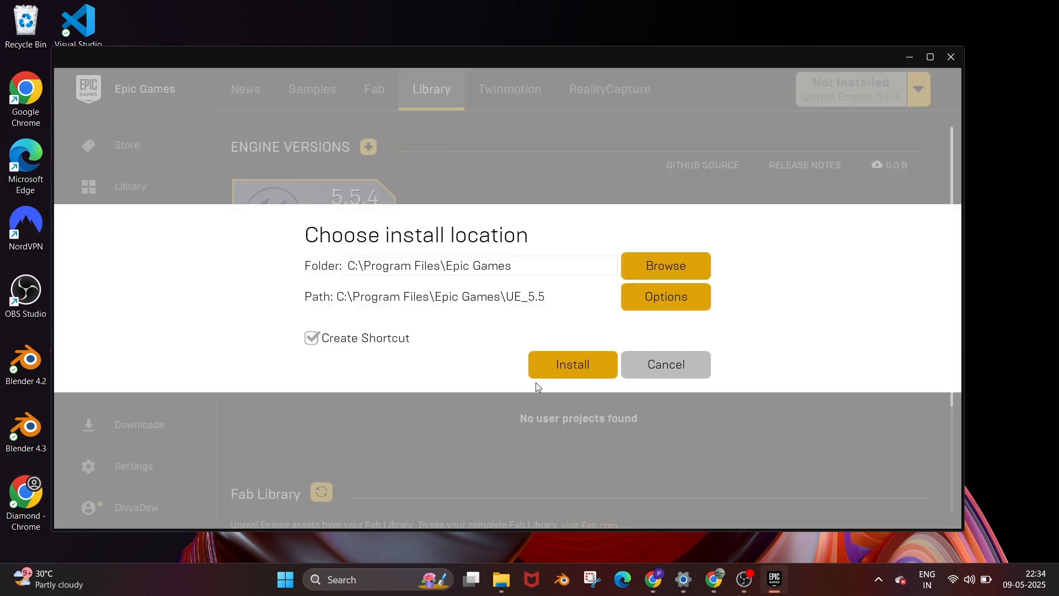
mouse_move(537, 336)
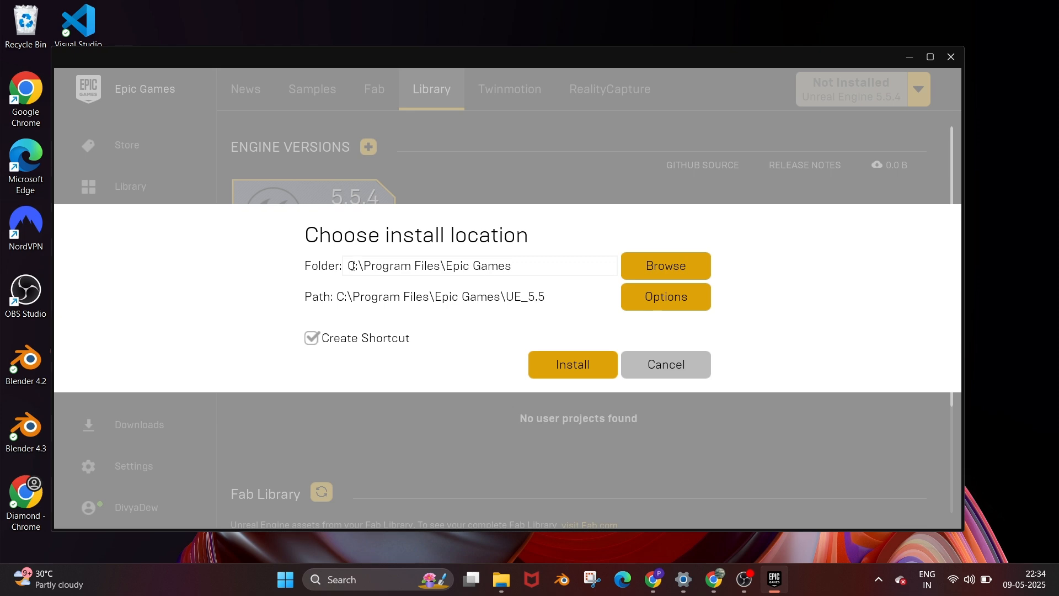
mouse_move(607, 259)
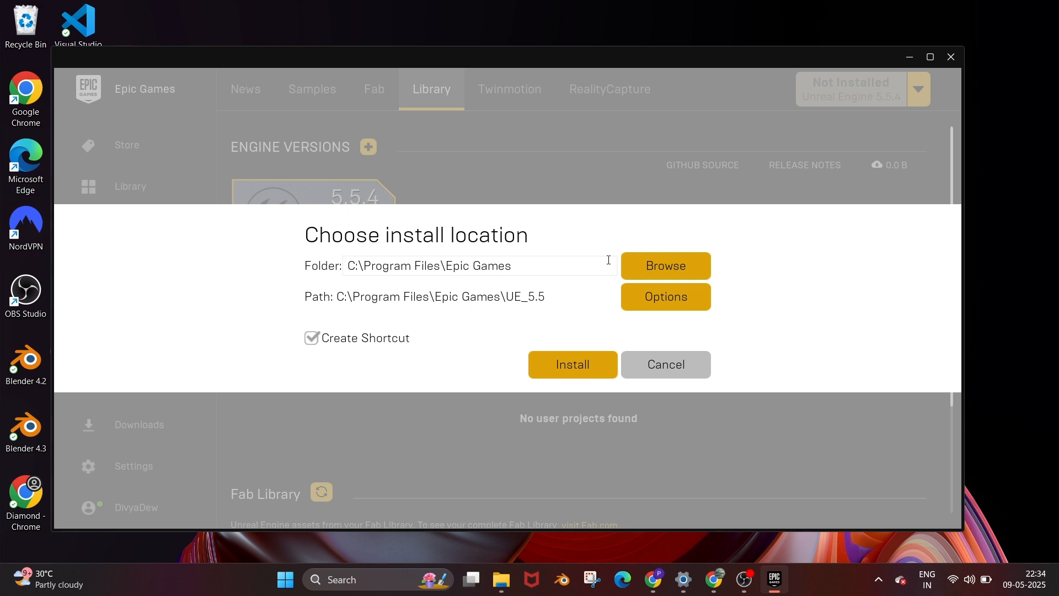
mouse_move(666, 267)
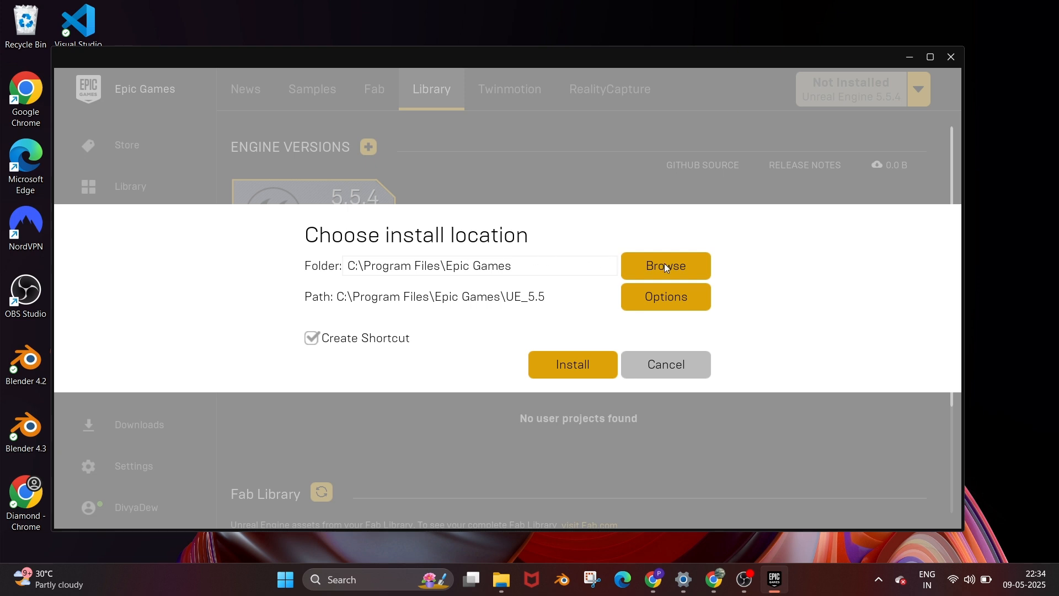
mouse_move(652, 268)
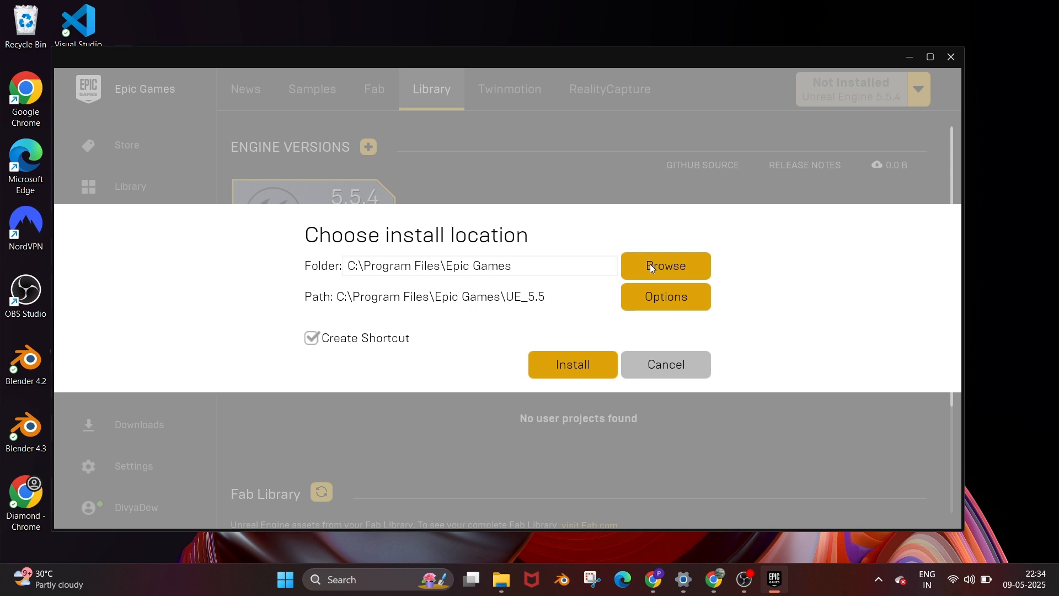
mouse_move(584, 373)
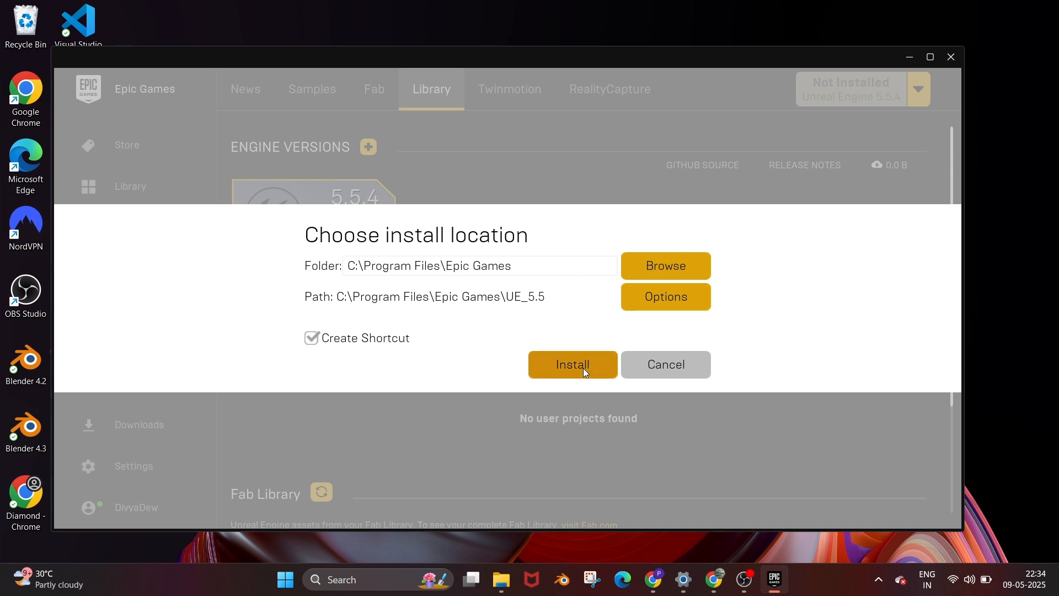
Install Unreal Engine 5.5.4 into C:\Program Files\Epic Games with Create Shortcut kept on.
left_click(572, 364)
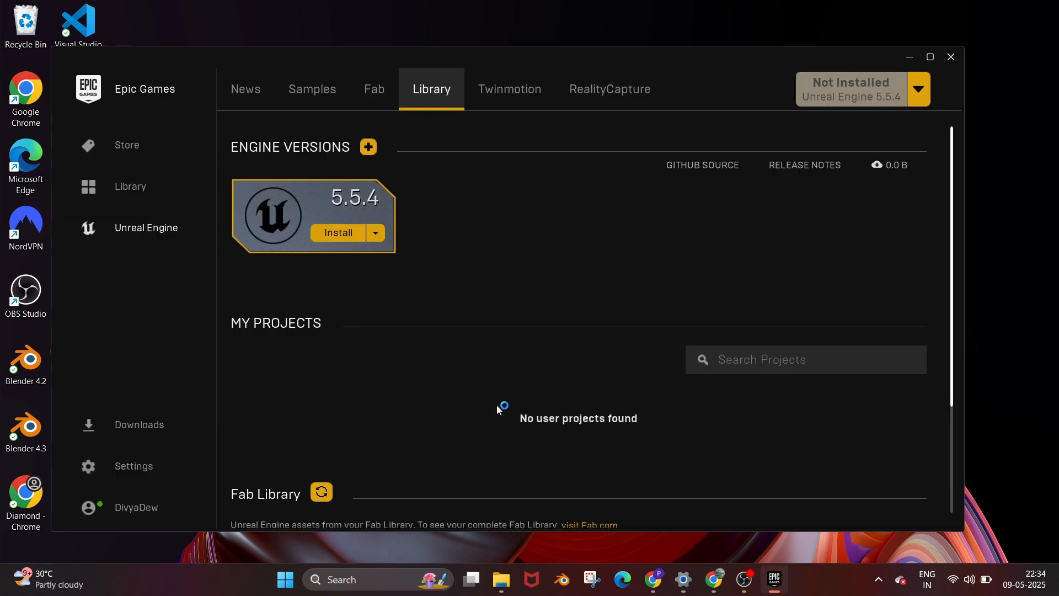
Let the 5.5.4 tile start initializing, then view the Downloads activity.
left_click(337, 232)
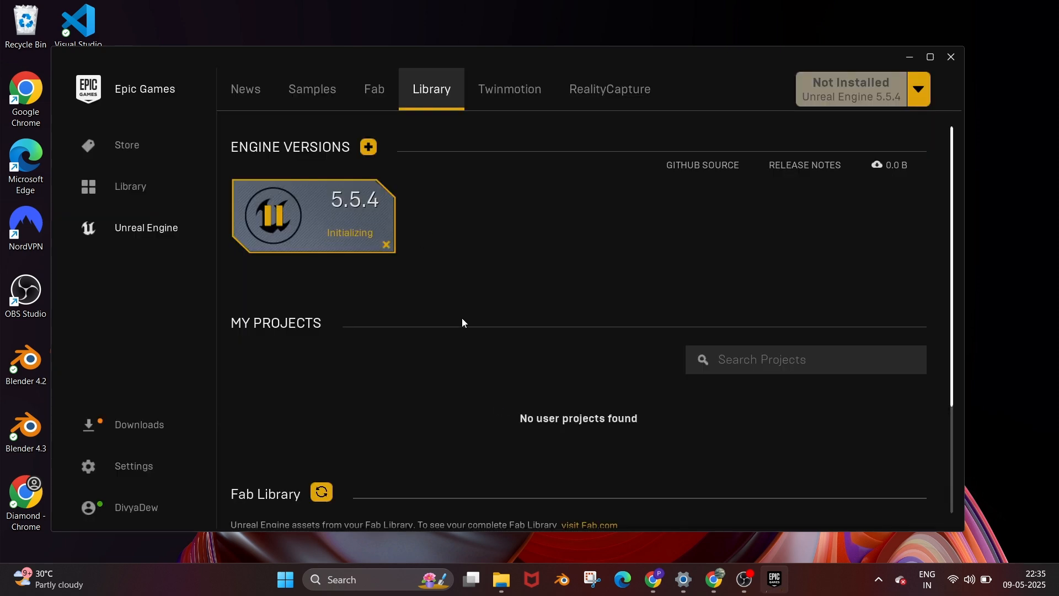
mouse_move(181, 392)
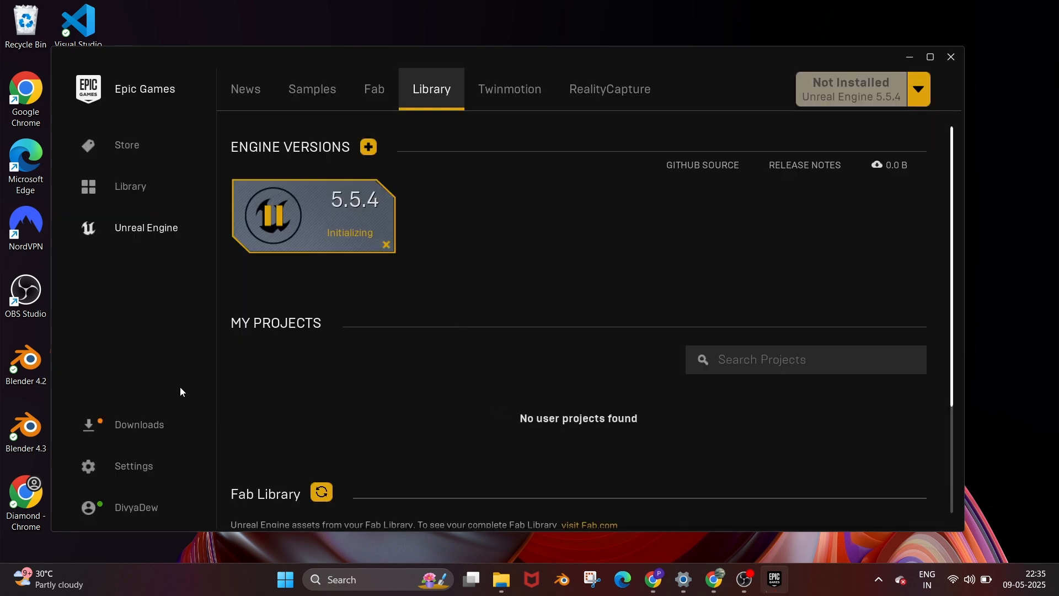
mouse_move(153, 433)
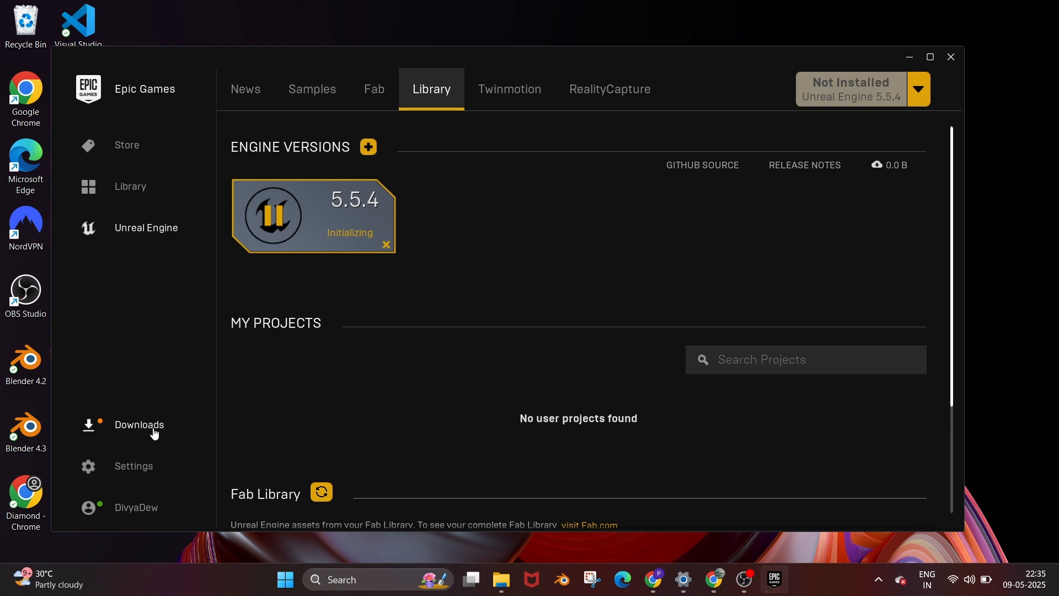
left_click(139, 424)
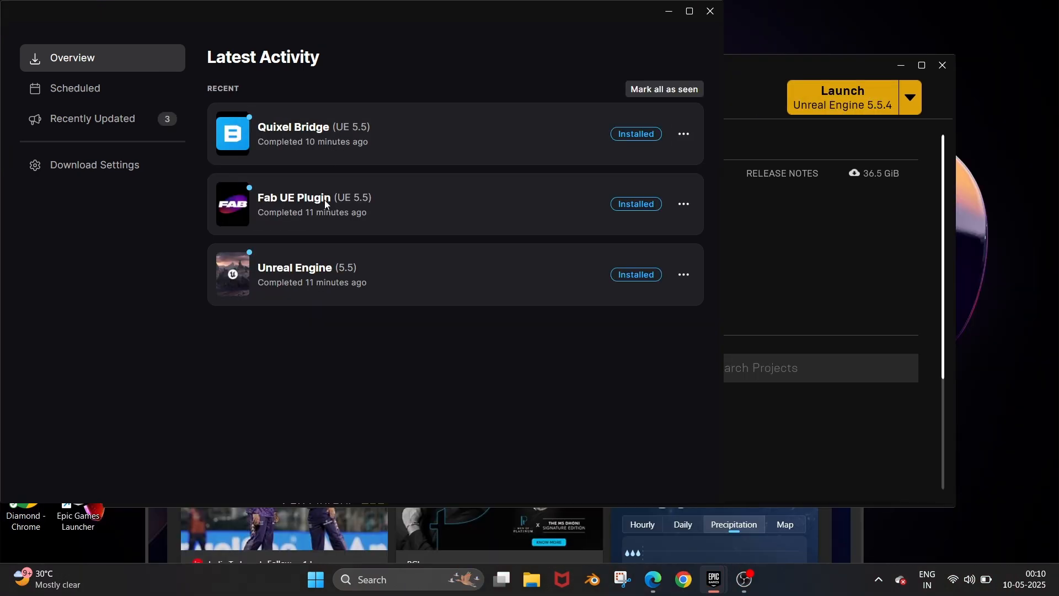
mouse_move(481, 190)
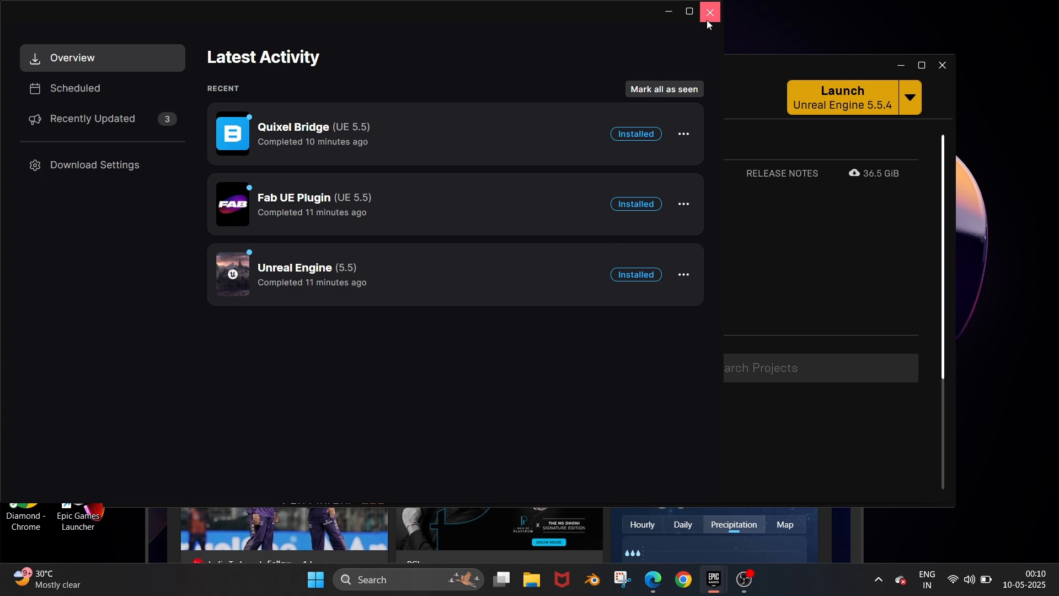
Close Downloads after confirming Unreal Engine 5.5, Fab plugin and Quixel Bridge are installed.
left_click(708, 12)
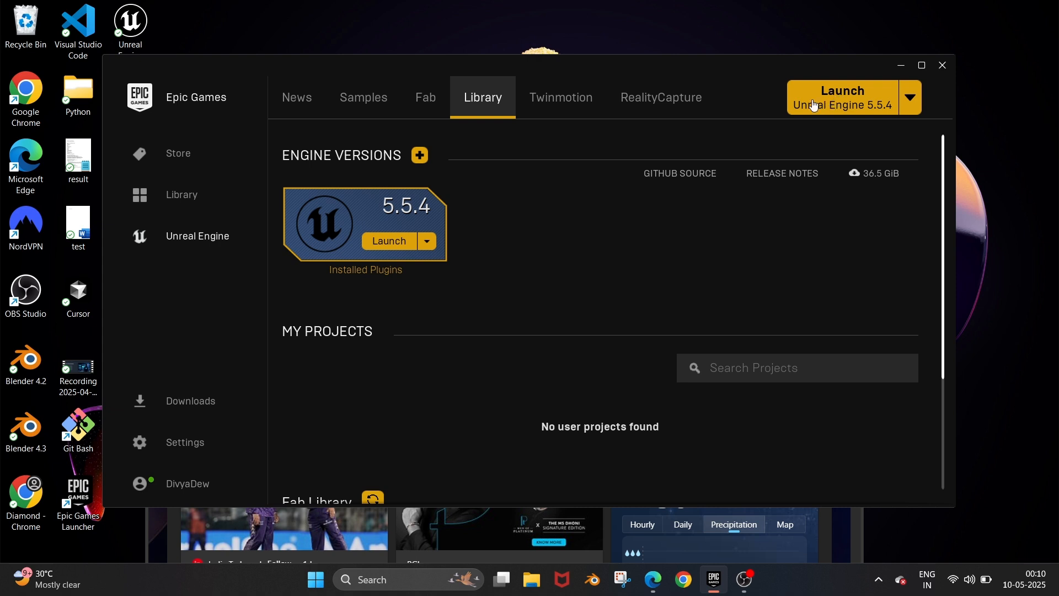
Launch Unreal Engine 5.5.4 and install the required .NET Framework 3.5 feature.
left_click(840, 96)
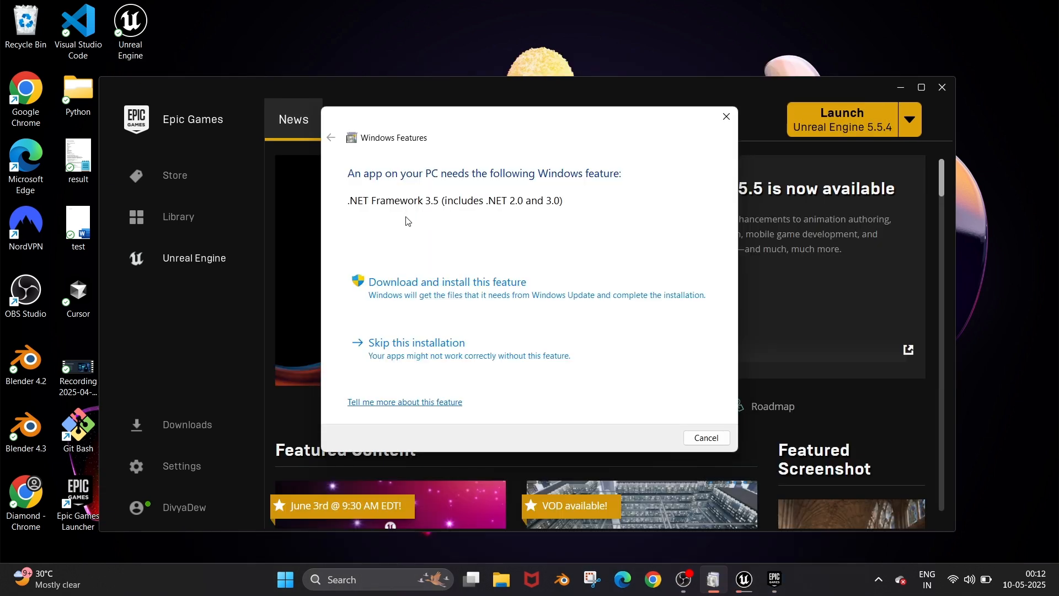
mouse_move(379, 226)
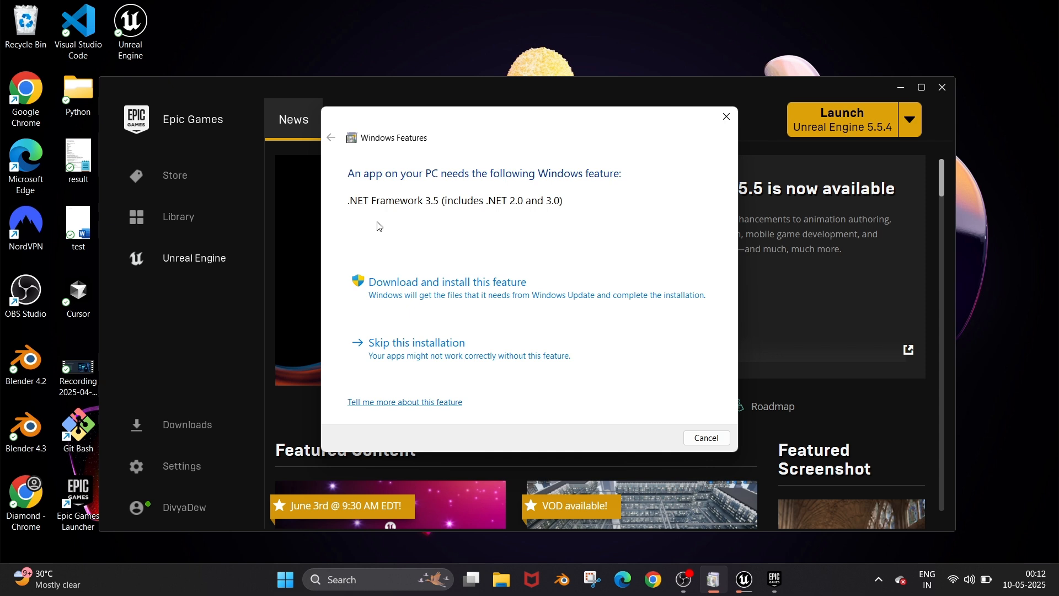
mouse_move(444, 303)
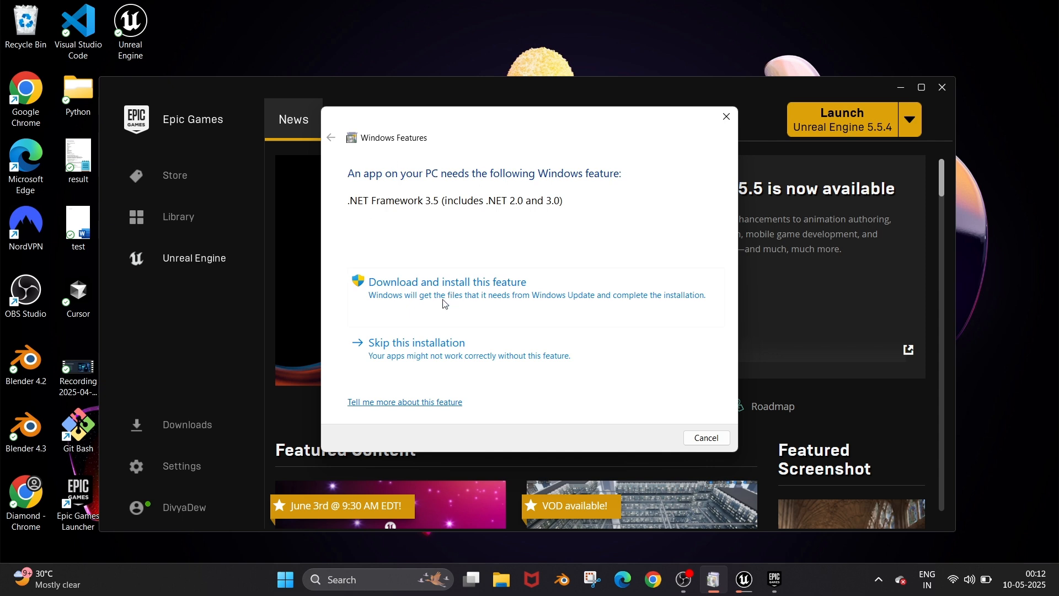
mouse_move(459, 301)
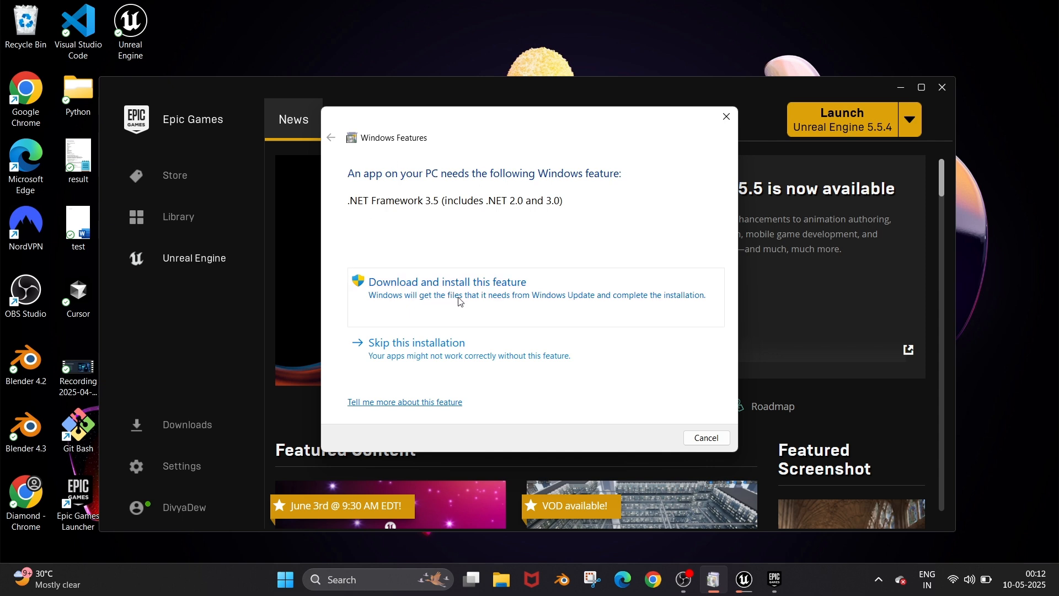
left_click(446, 282)
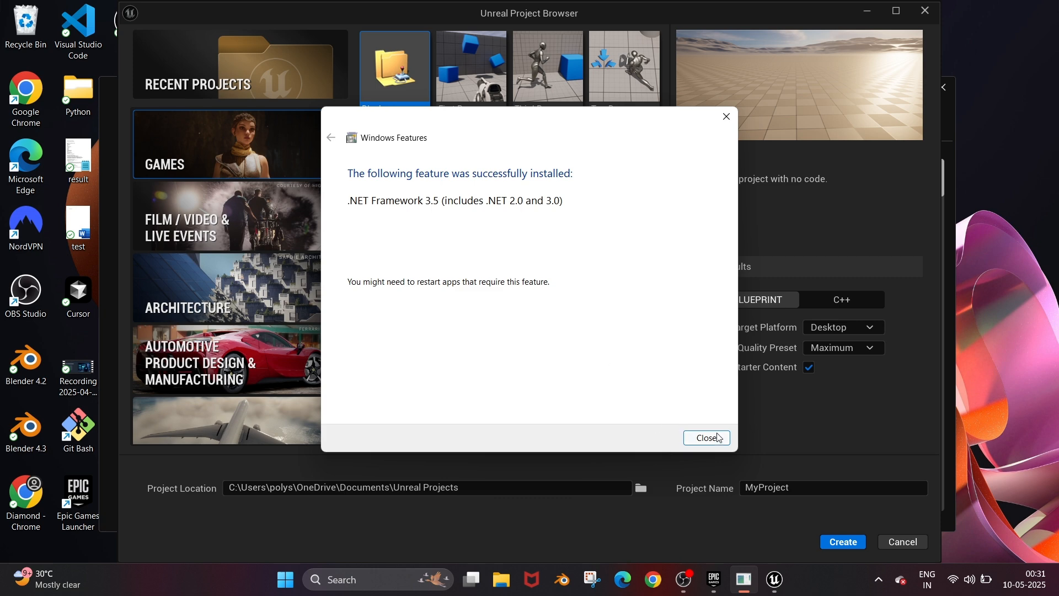
left_click(707, 437)
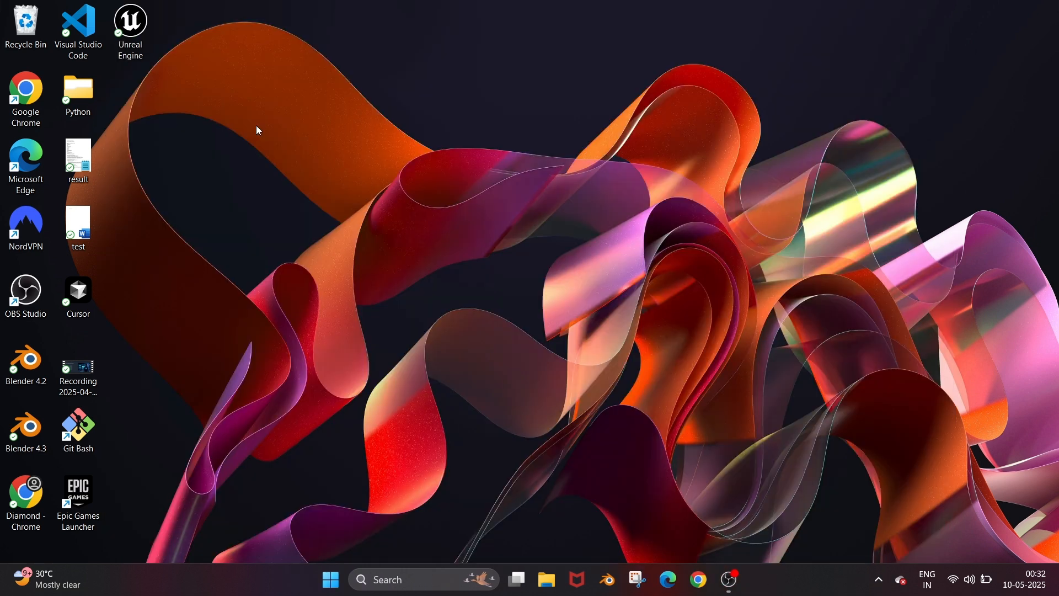
mouse_move(216, 89)
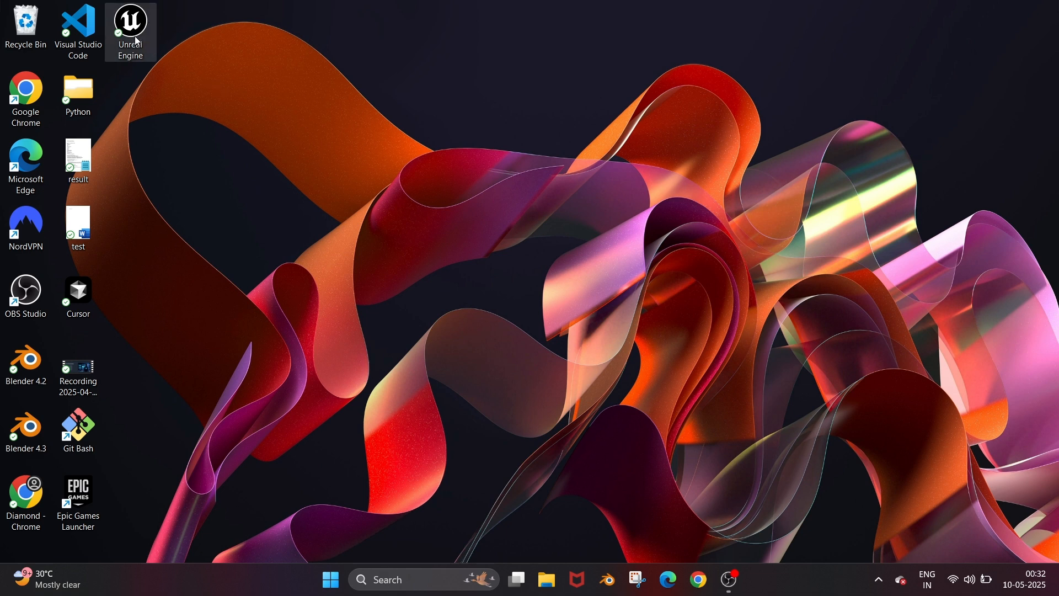
mouse_move(132, 32)
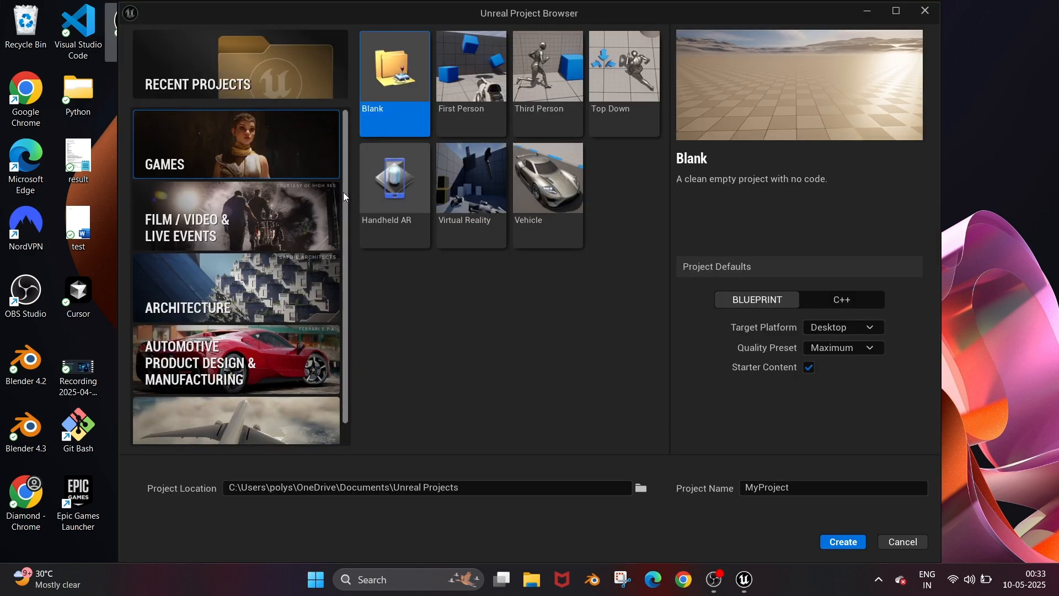
Browse the Film/Live Events and Simulation templates, then return to the Games templates.
scroll("down", 3)
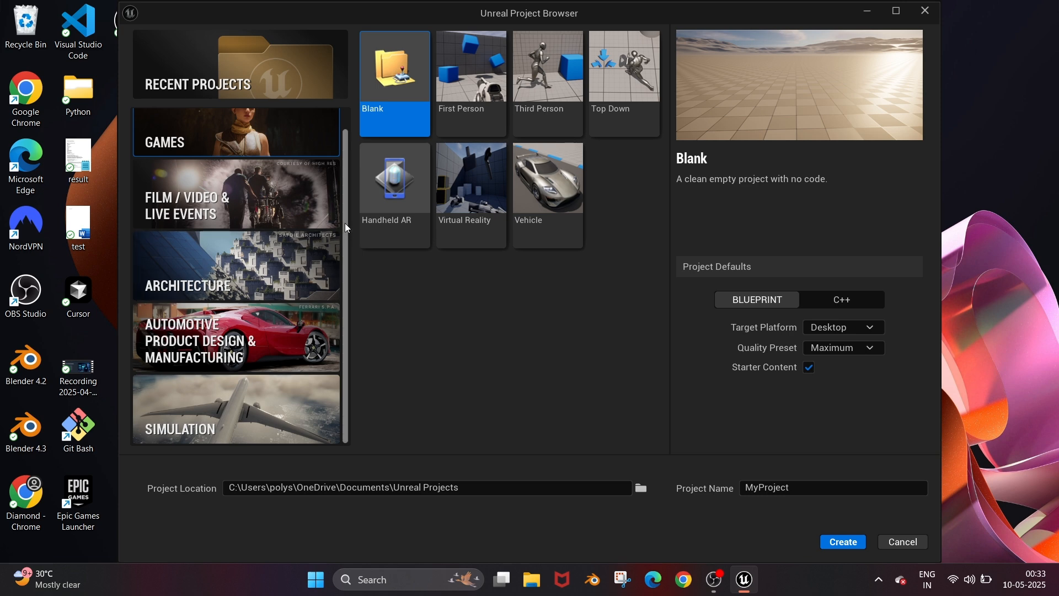
scroll("up", 3)
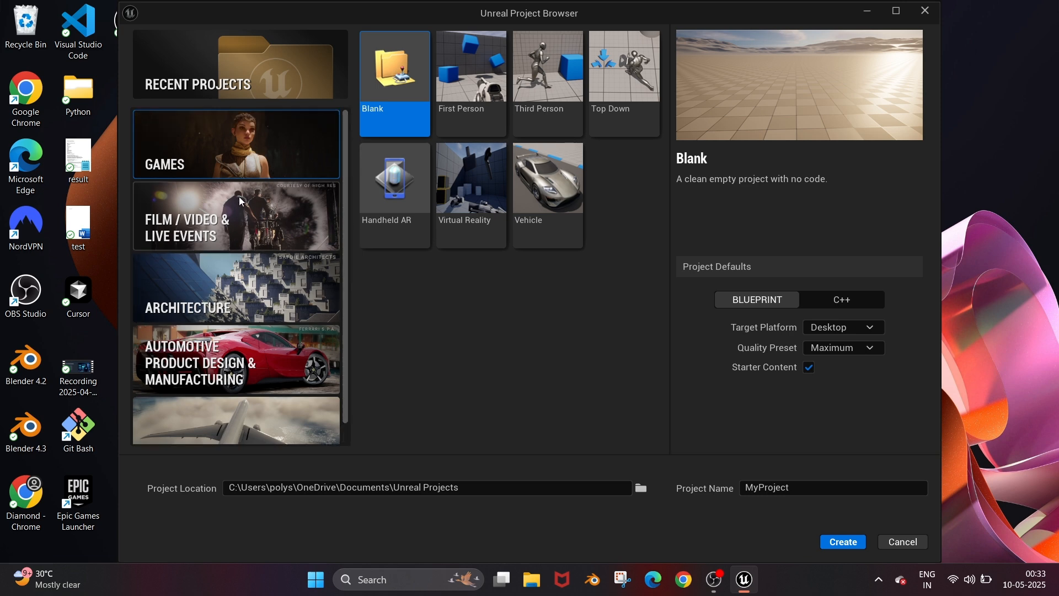
left_click(236, 214)
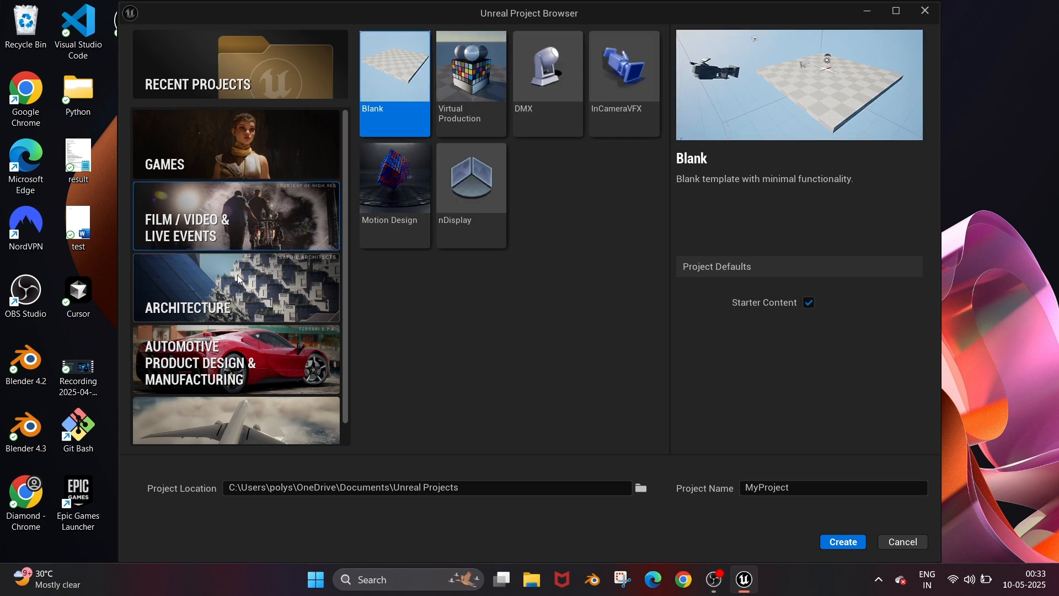
left_click(236, 287)
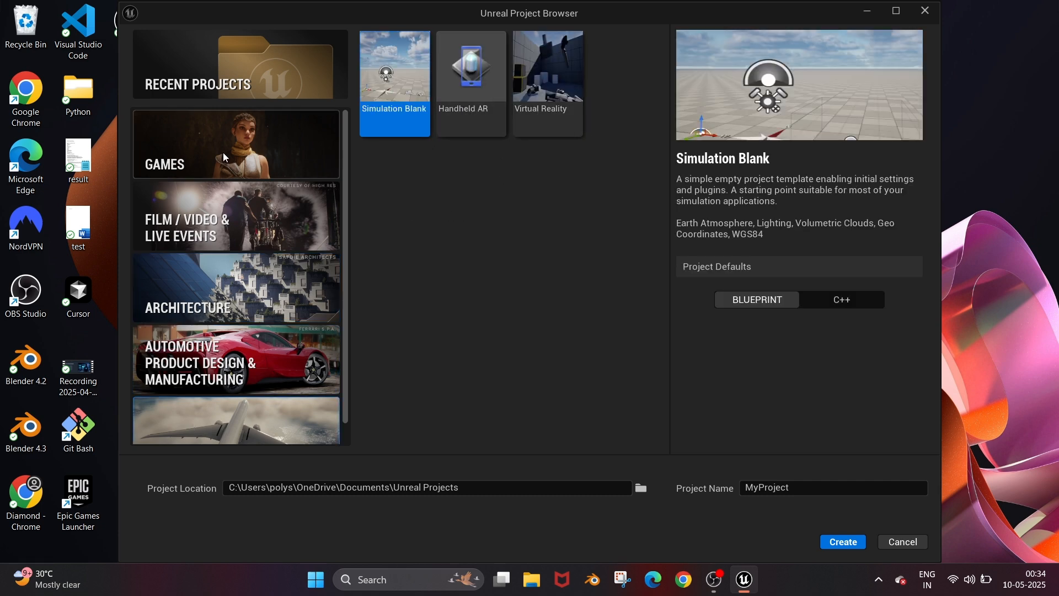
left_click(235, 144)
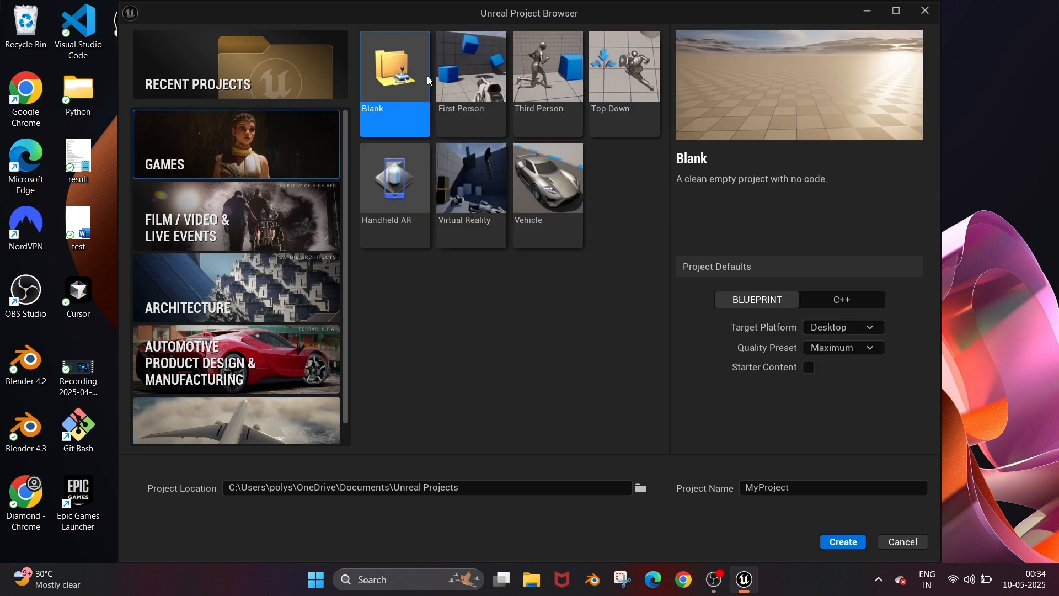
mouse_move(469, 86)
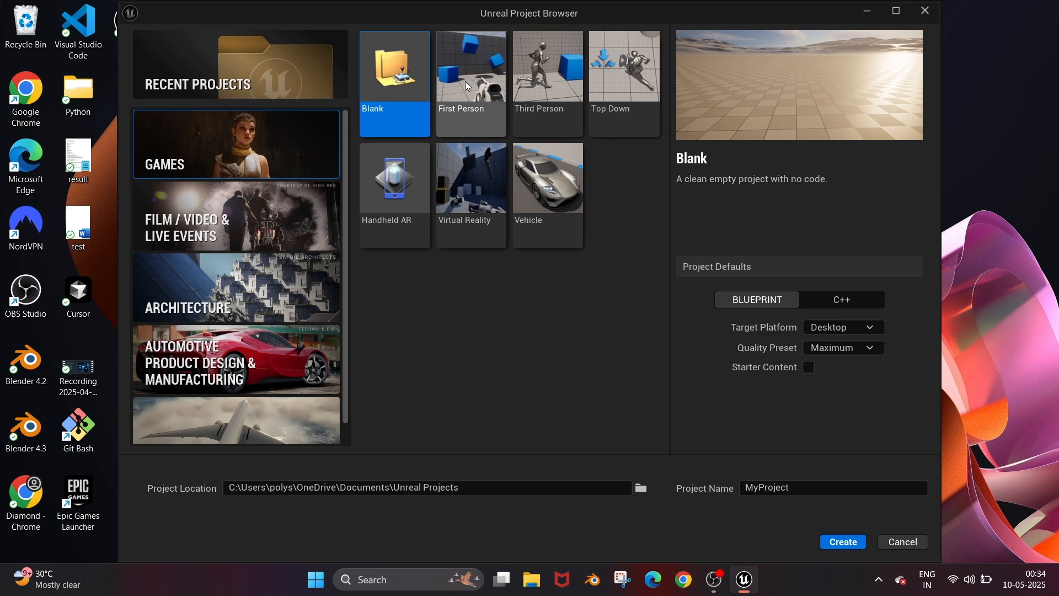
mouse_move(527, 98)
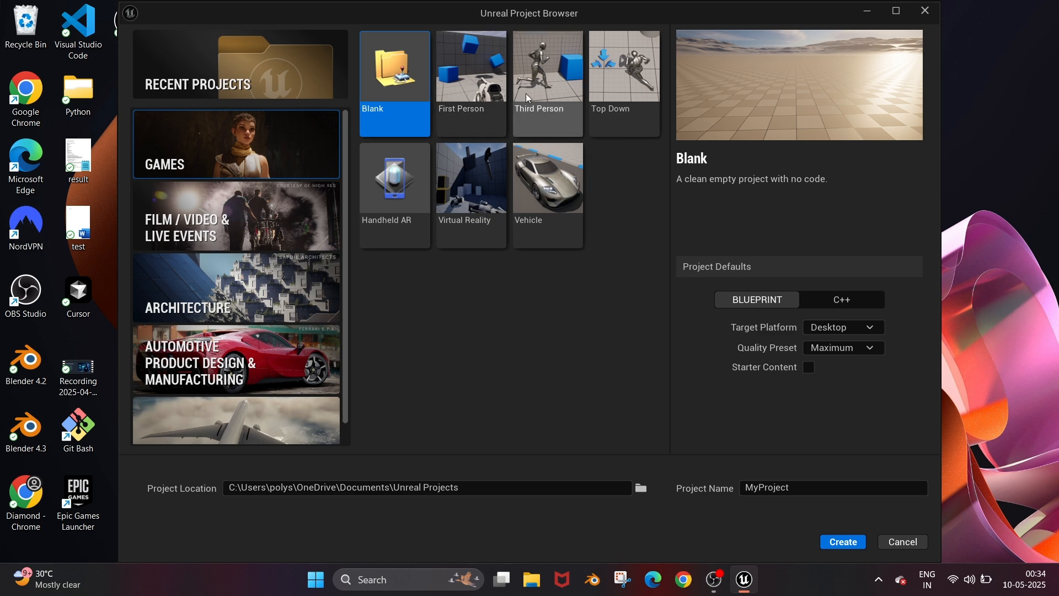
mouse_move(412, 108)
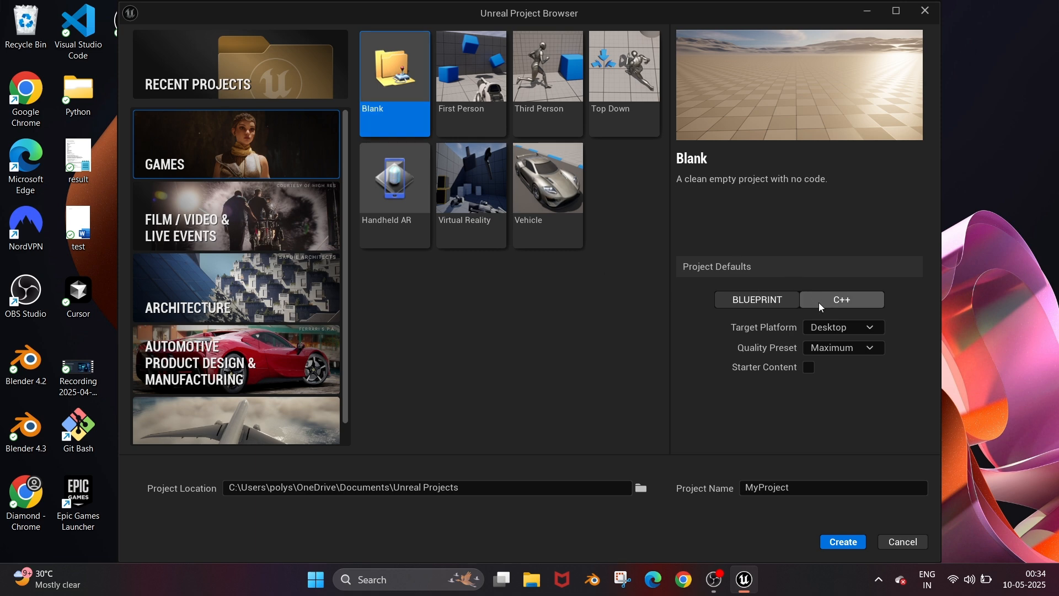
Choose C++ for the Blank project and install Visual Studio 2022 as its compiler.
left_click(840, 299)
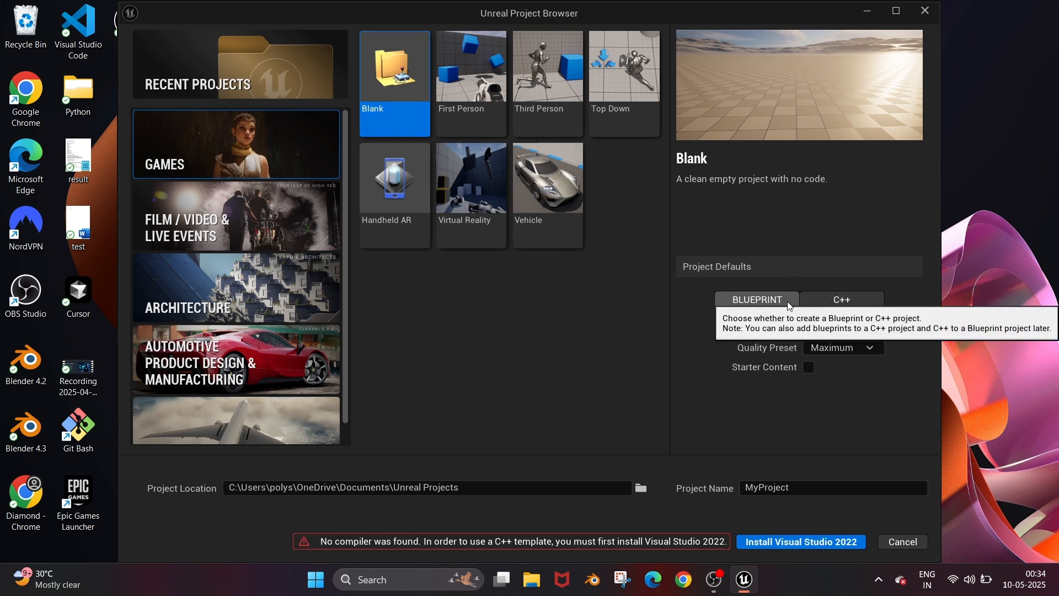
left_click(841, 298)
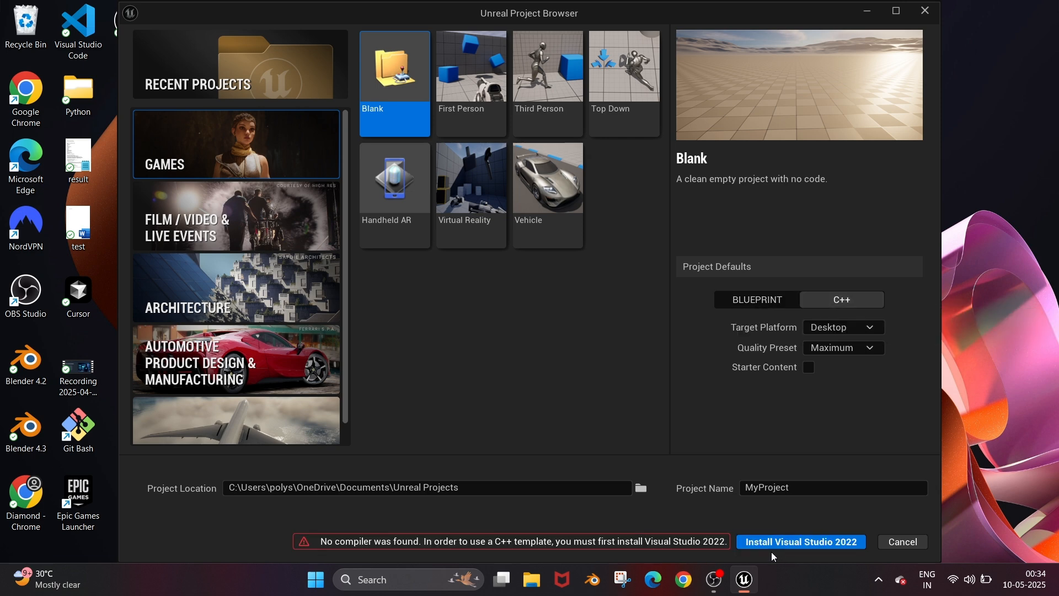
mouse_move(800, 545)
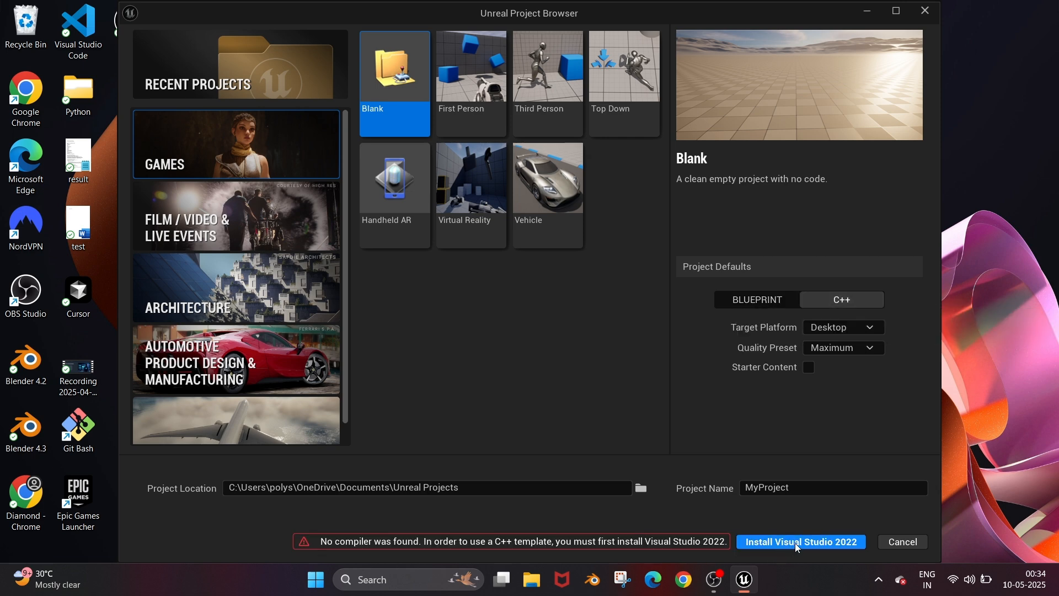
left_click(799, 541)
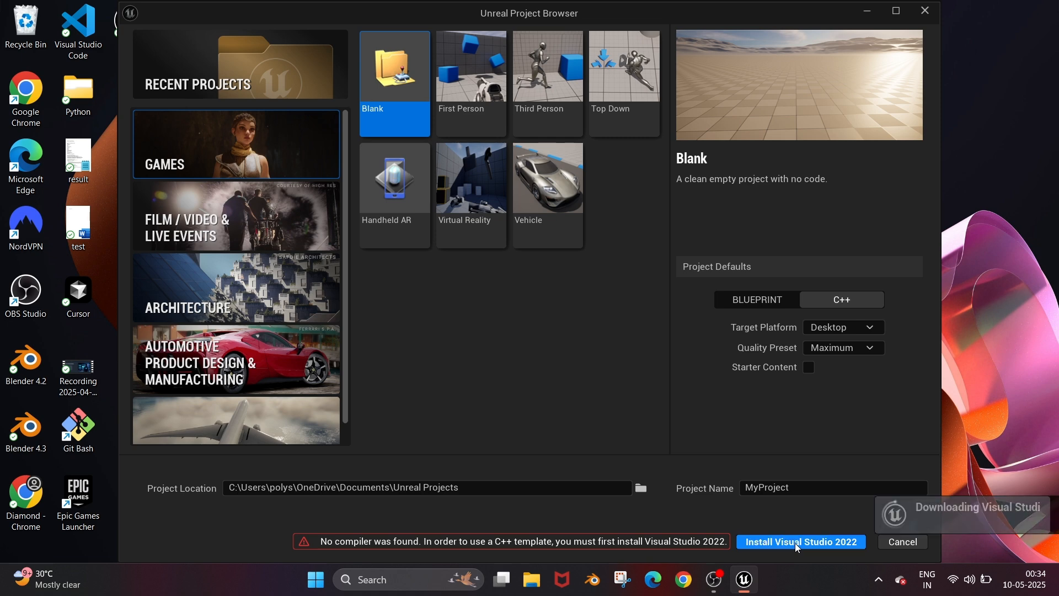
left_click(801, 542)
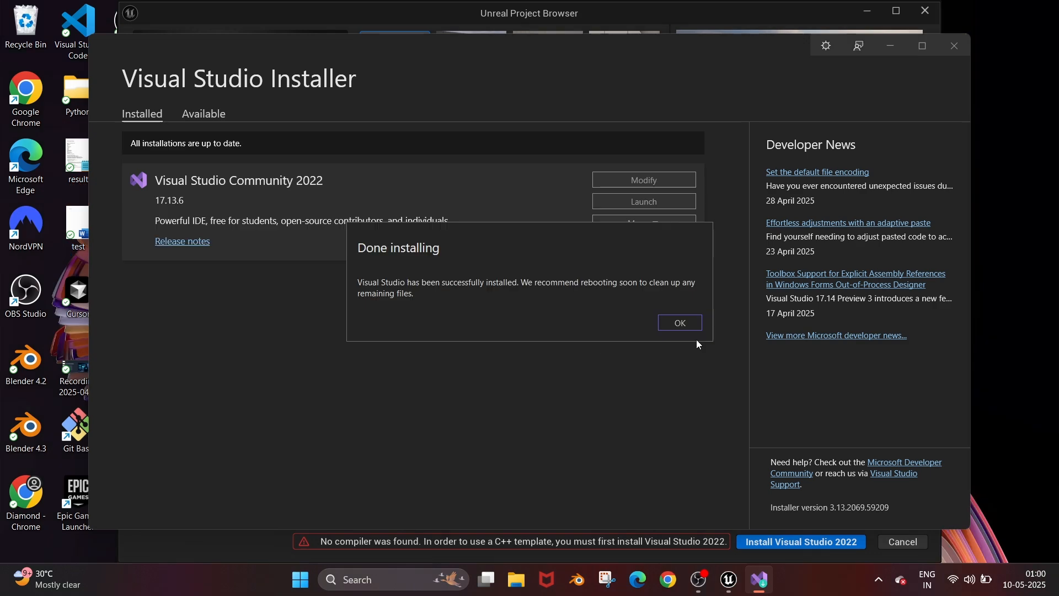
left_click(679, 322)
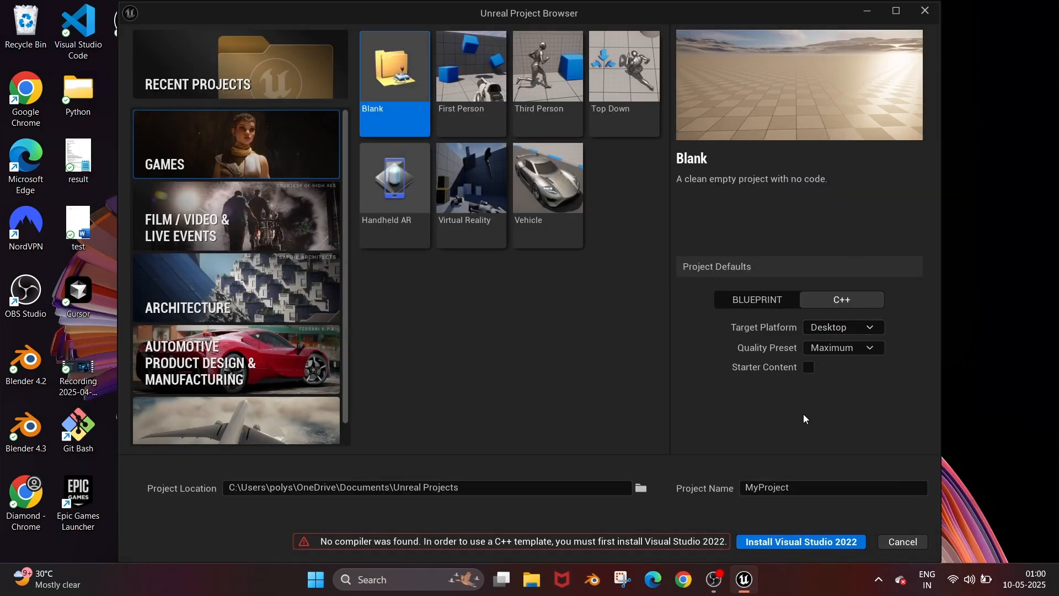
mouse_move(862, 129)
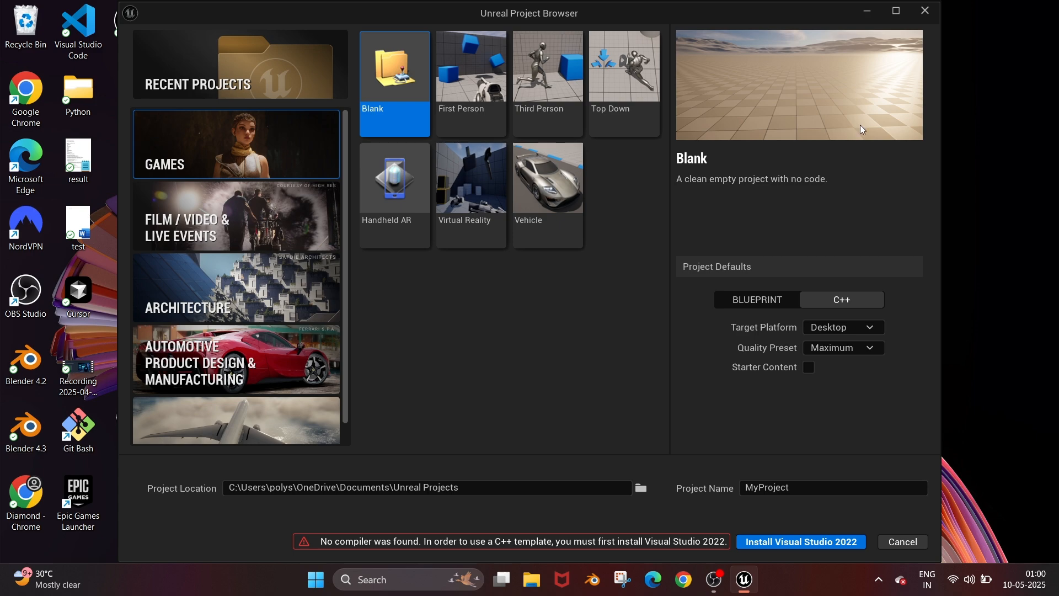
mouse_move(924, 10)
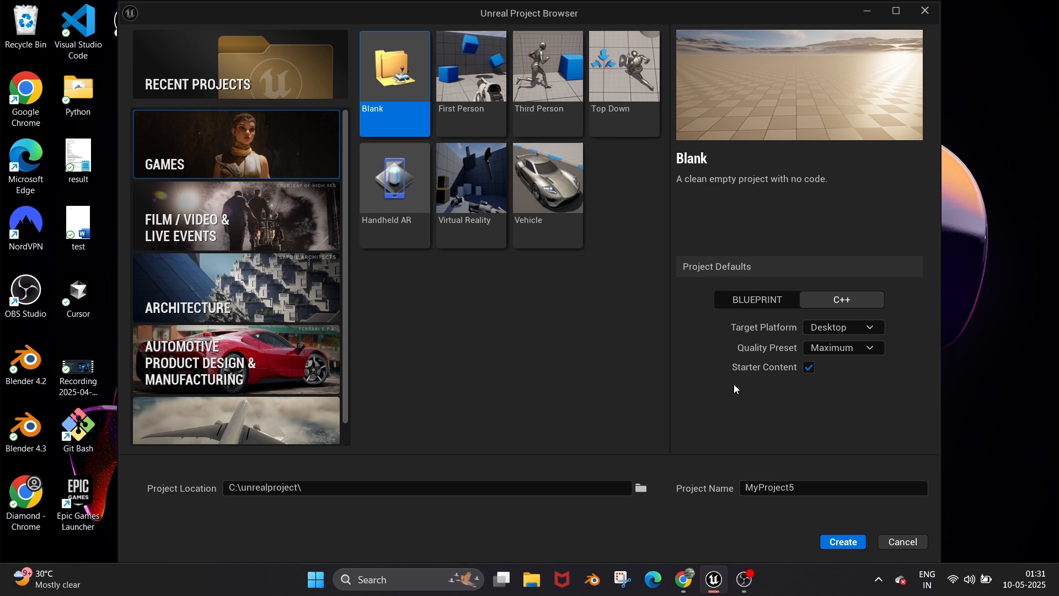
mouse_move(641, 487)
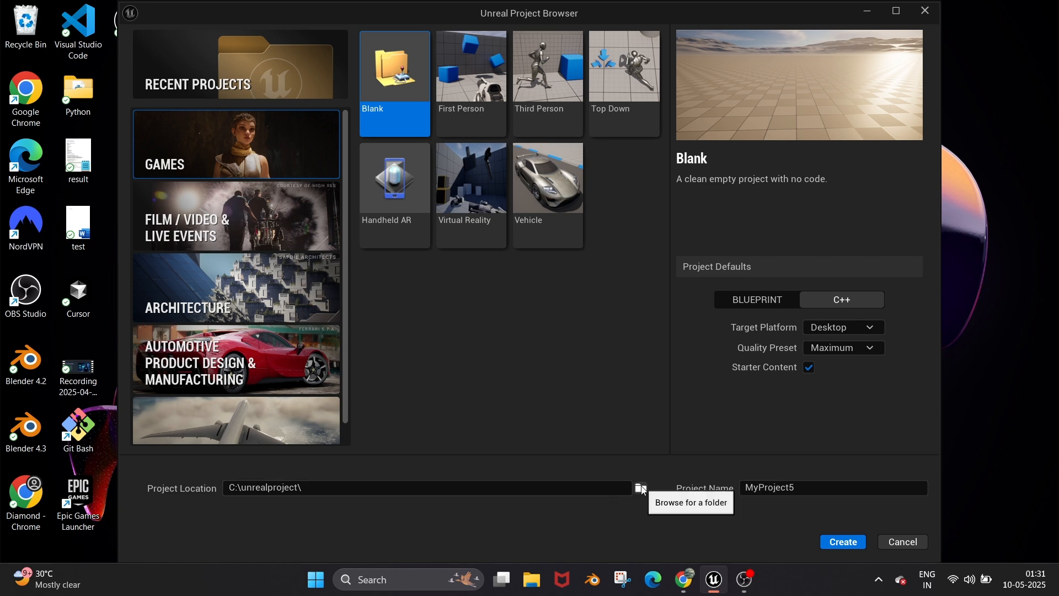
mouse_move(595, 436)
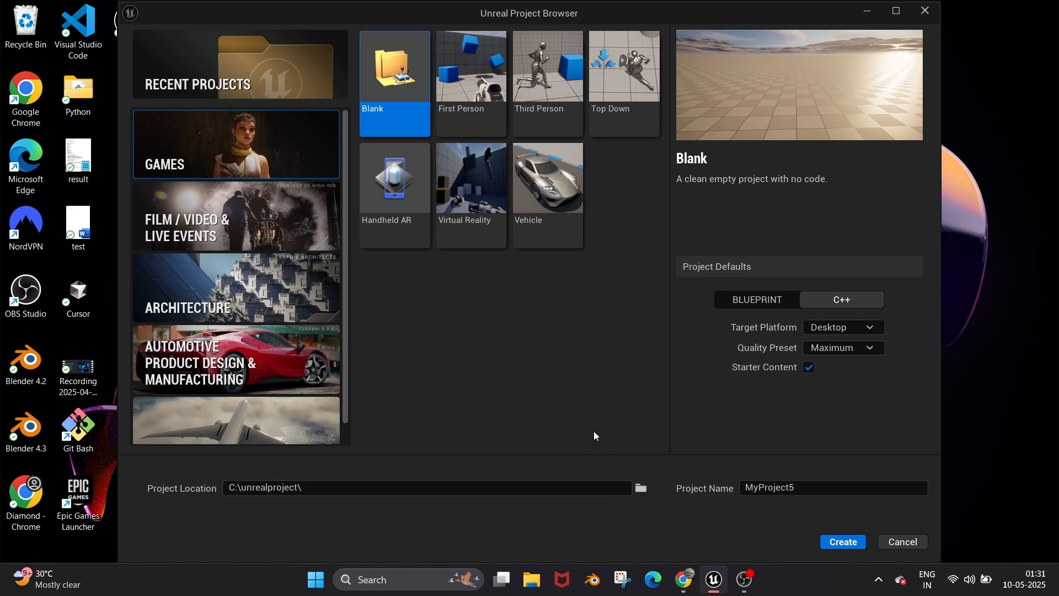
mouse_move(491, 485)
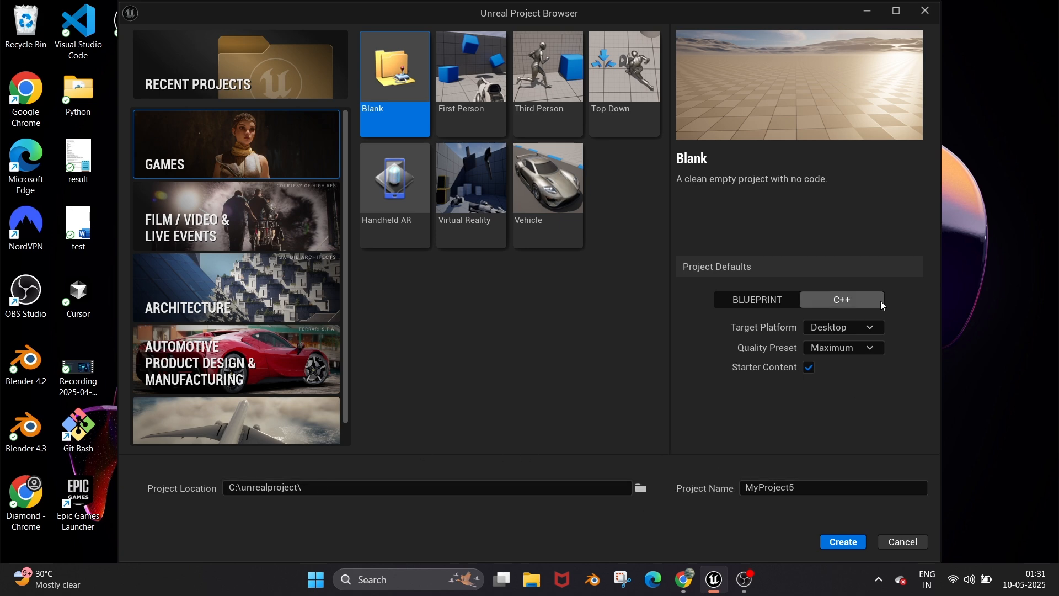
Keep C++ selected for MyProject5 with Starter Content in C:\unrealproject.
left_click(842, 542)
type("vi")
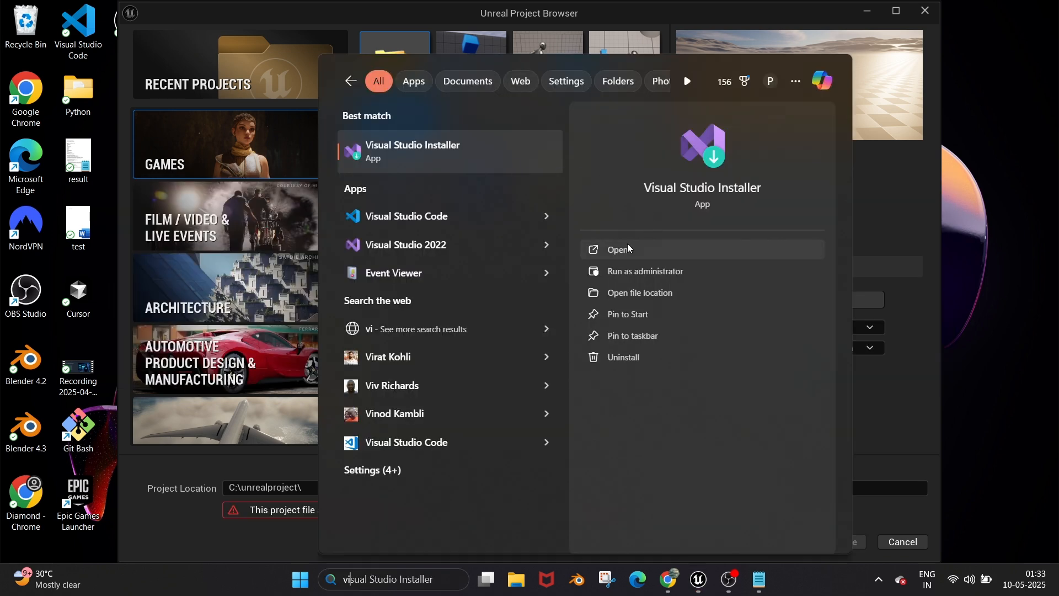
Launch Visual Studio Installer and start modifying Visual Studio Community 2022.
left_click(616, 249)
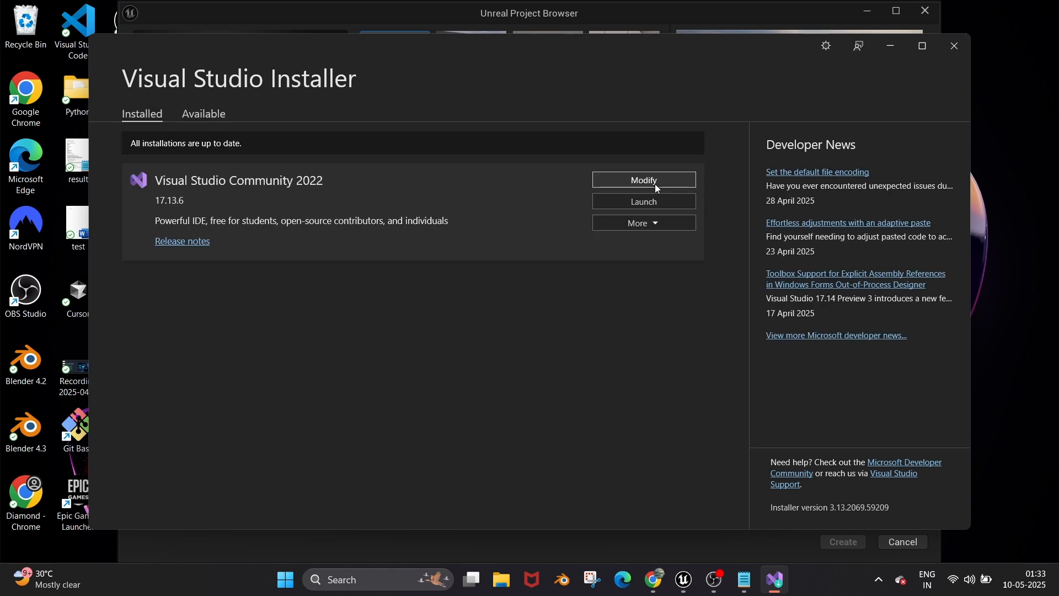
left_click(643, 180)
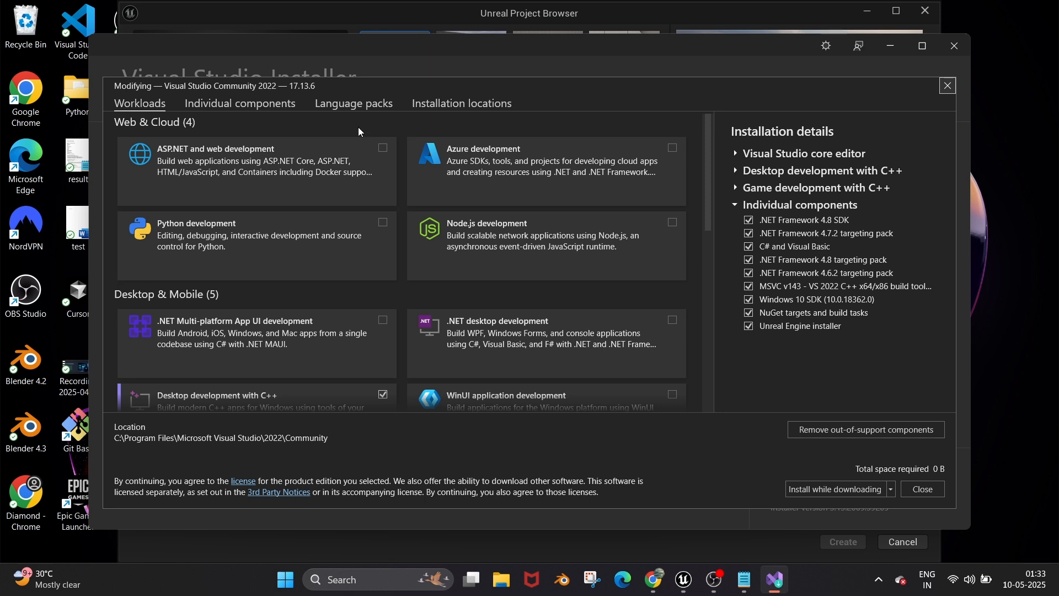
mouse_move(238, 103)
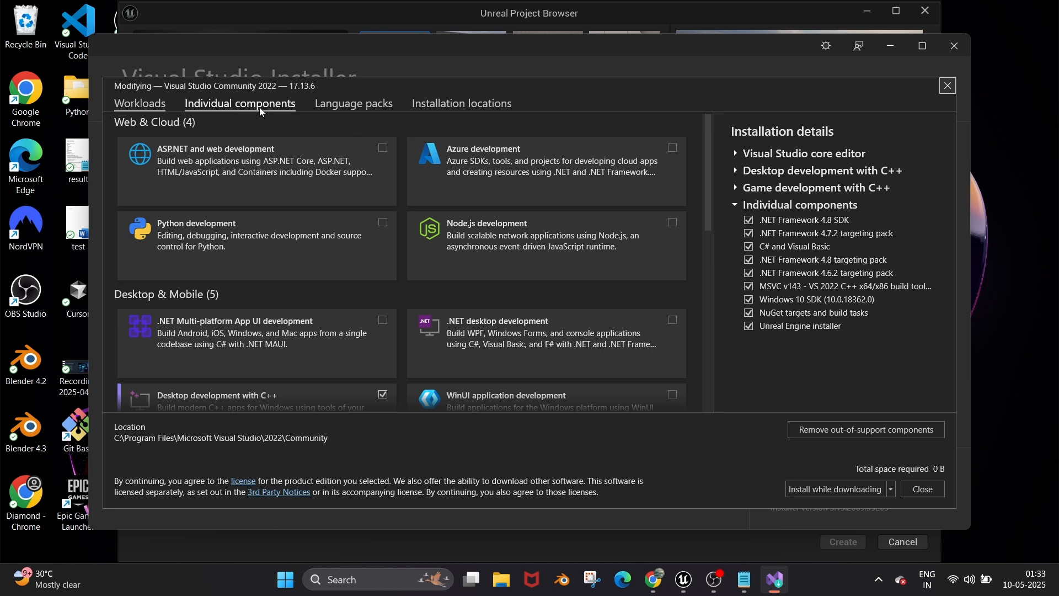
Add the MSVC v14.38 x64/x86 build tools component and apply the modification.
left_click(240, 103)
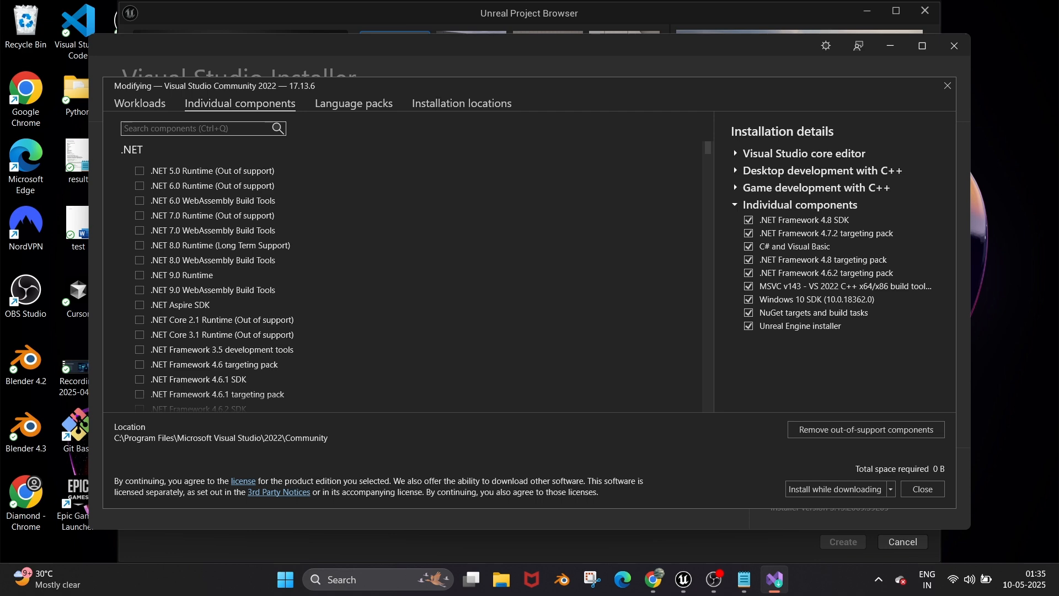
type("msvc")
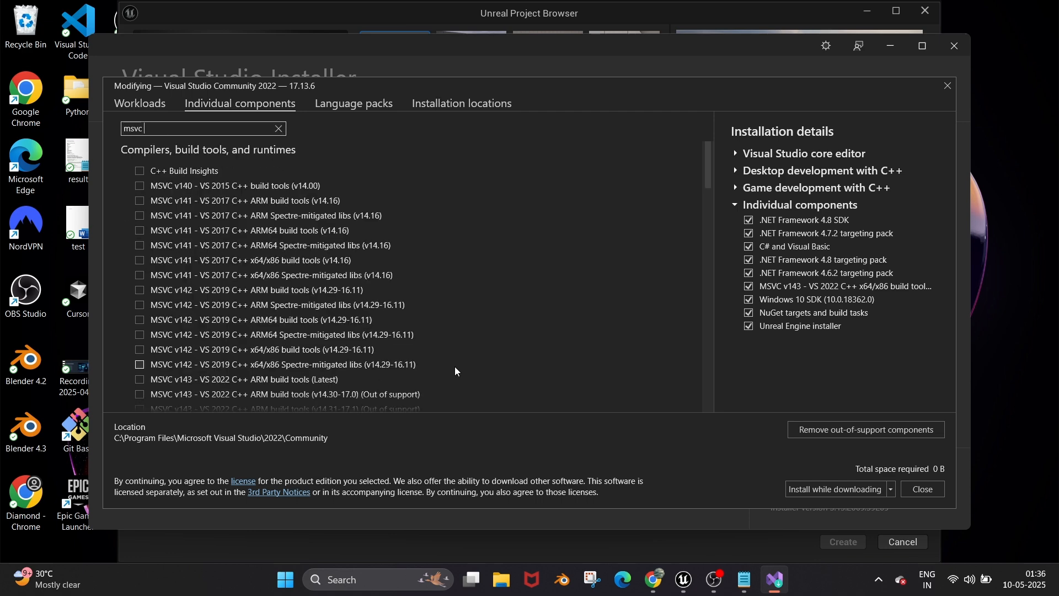
type("v14")
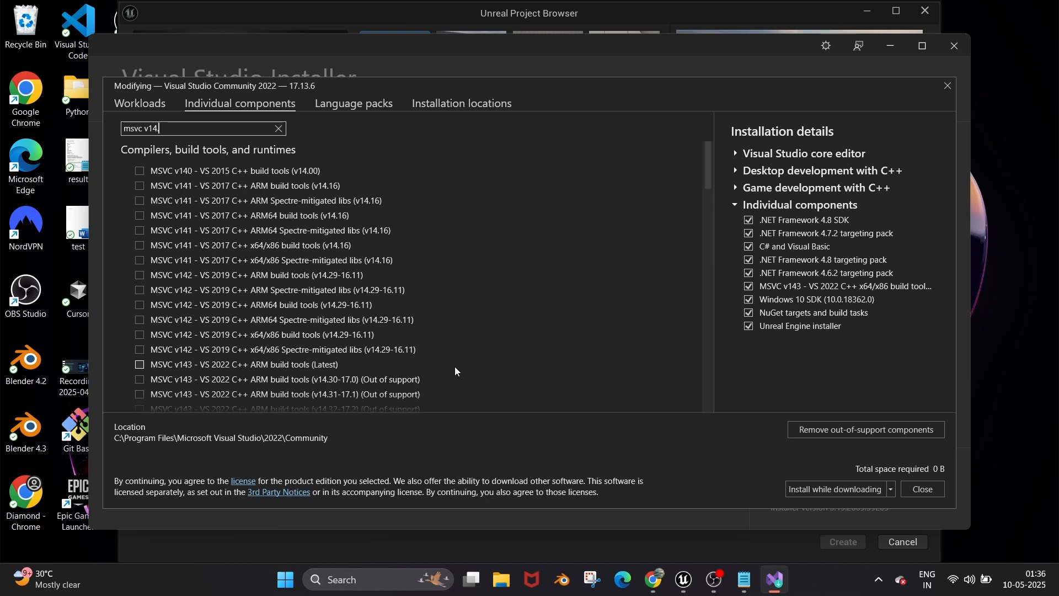
type(".38")
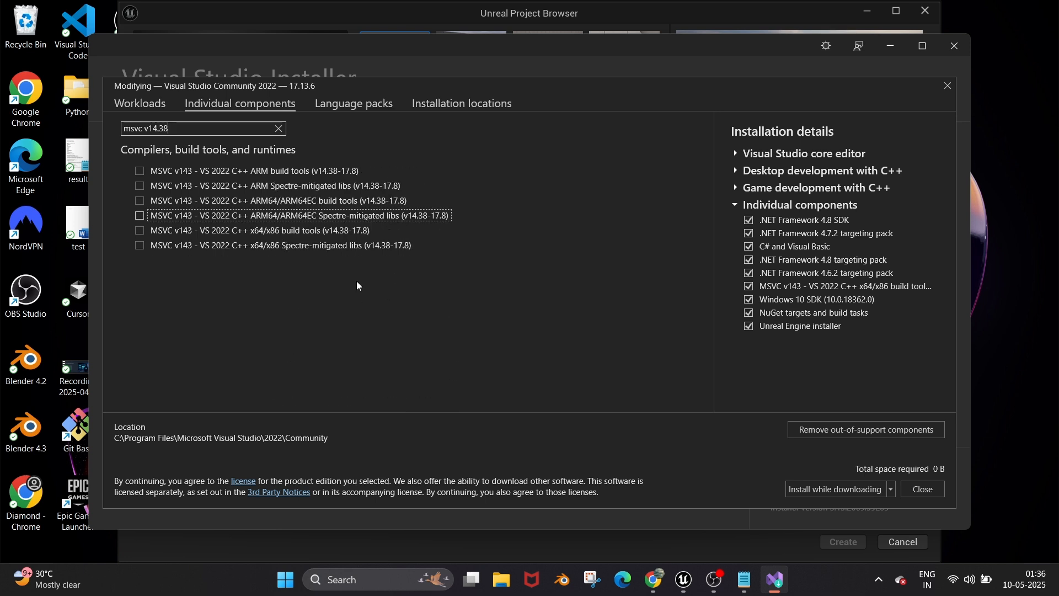
mouse_move(275, 245)
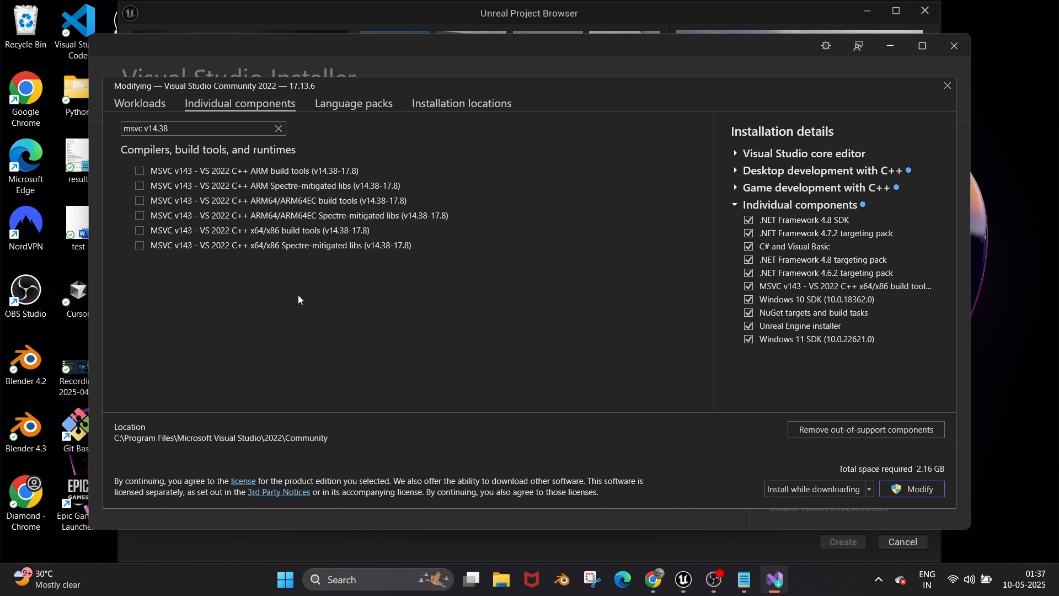
mouse_move(223, 234)
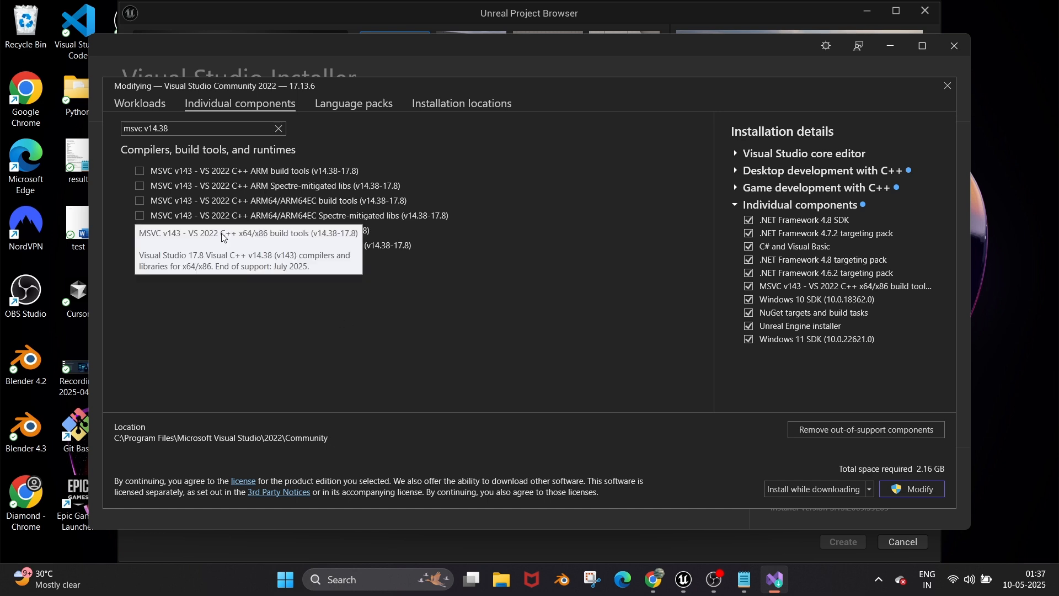
left_click(139, 231)
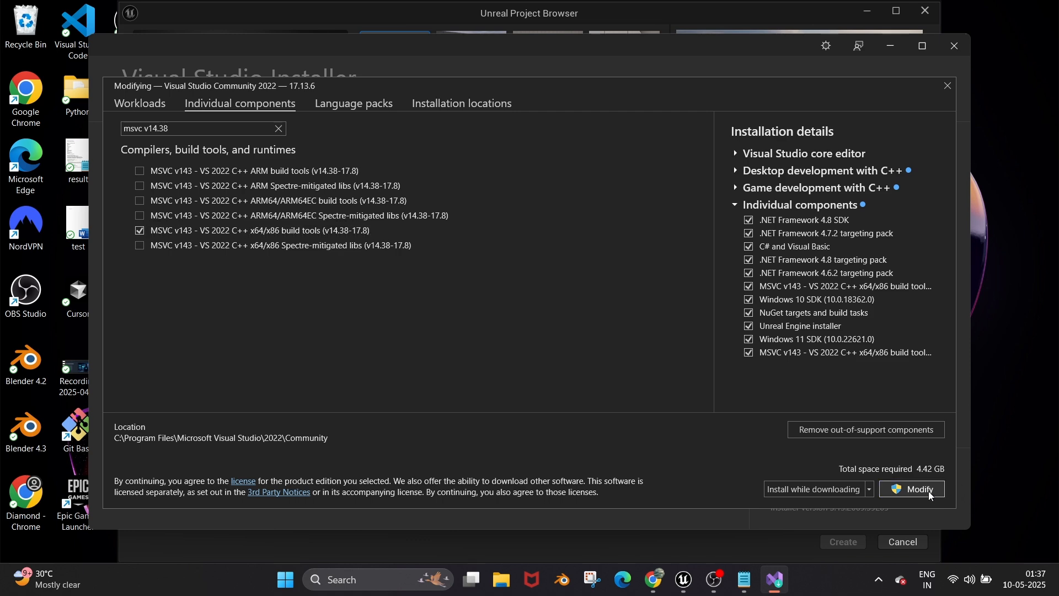
left_click(911, 488)
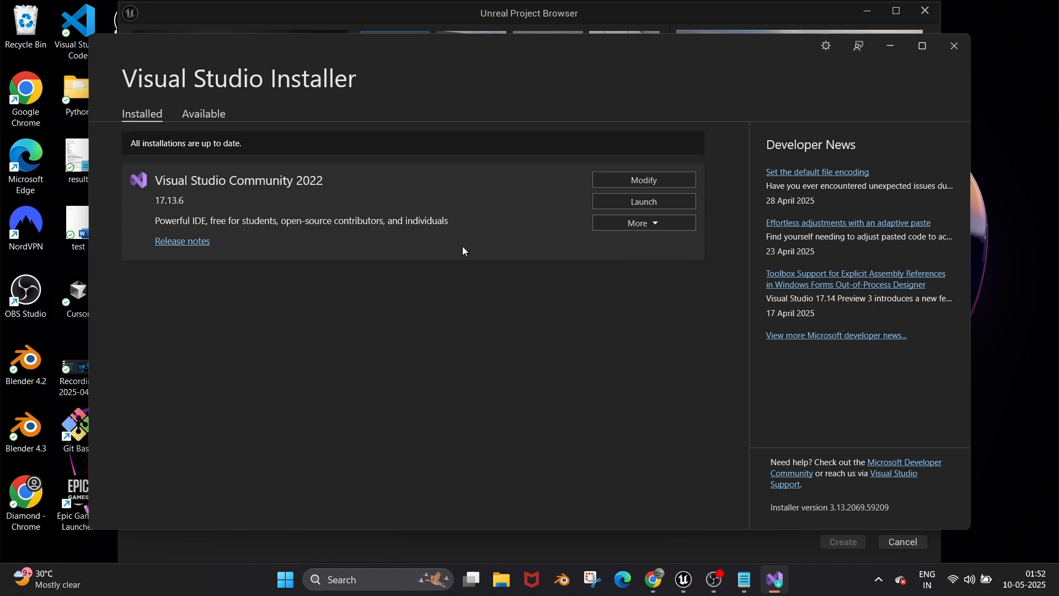
mouse_move(973, 39)
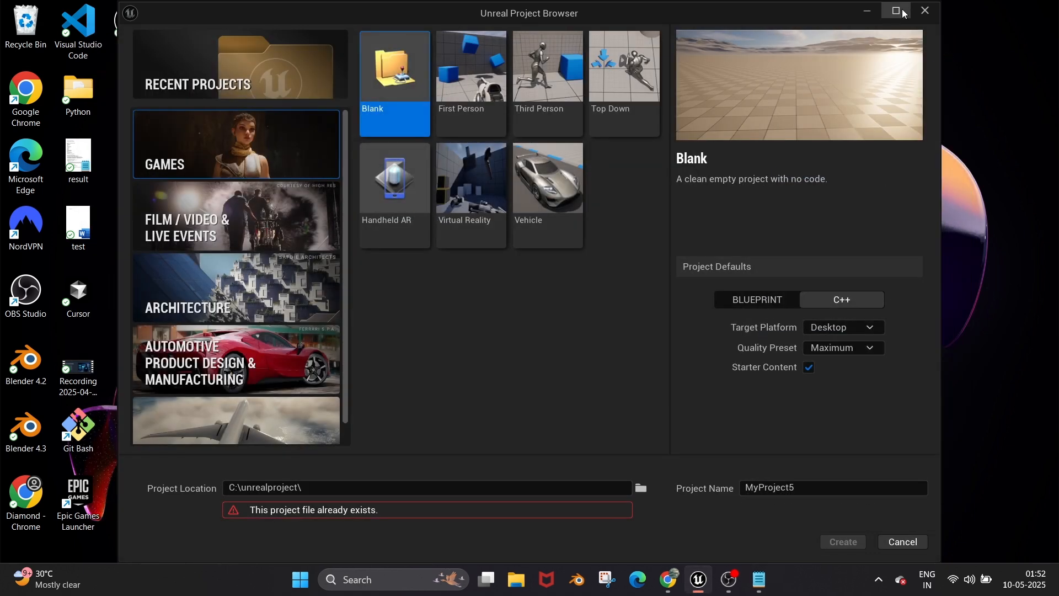
mouse_move(924, 12)
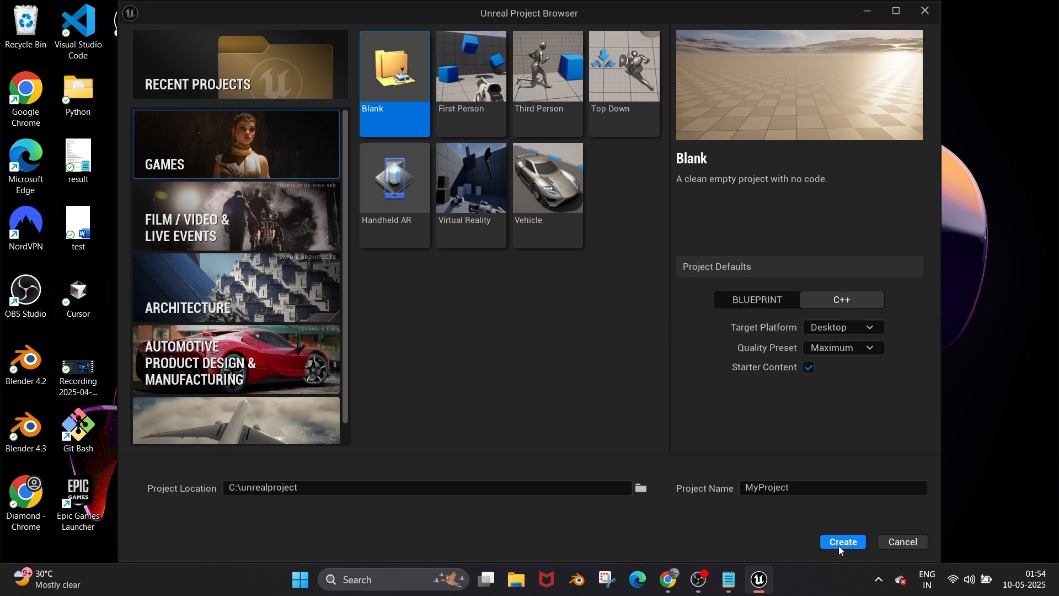
Create the C++ Blank project MyProject in C:\unrealproject, opening Unreal Editor.
left_click(842, 542)
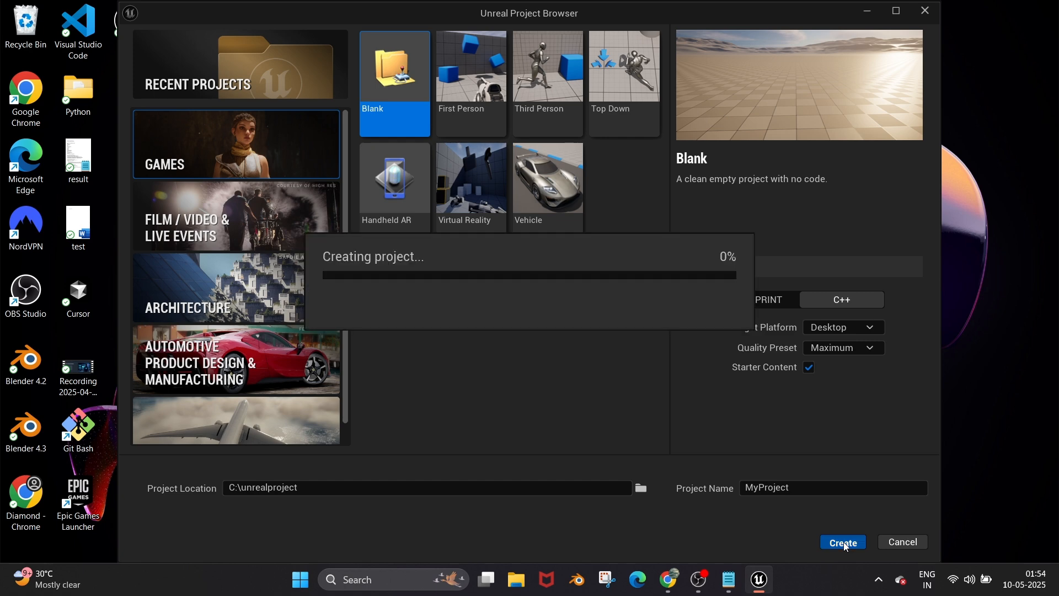
left_click(842, 541)
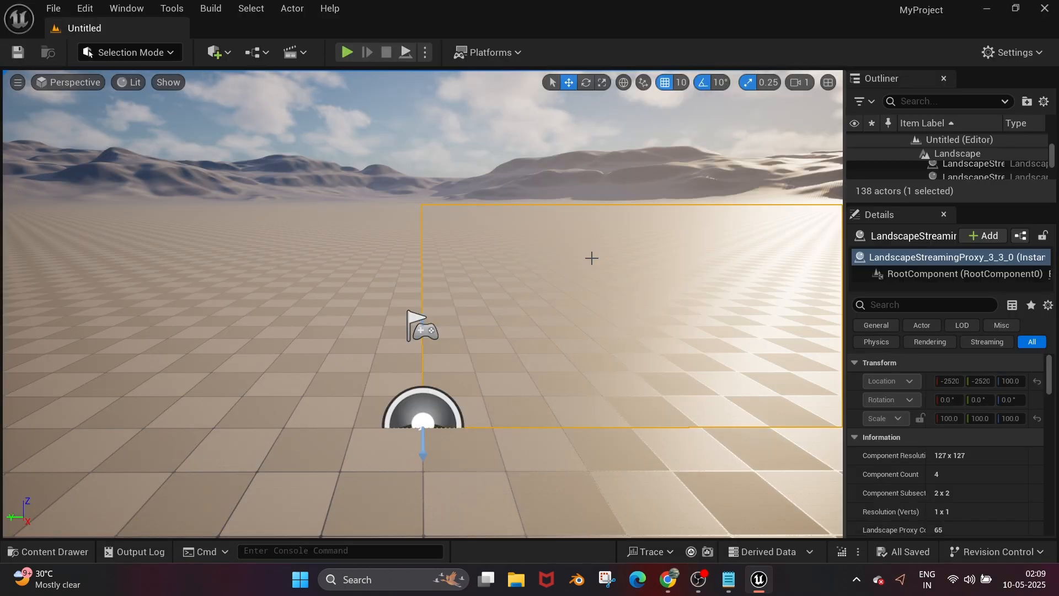
mouse_move(865, 202)
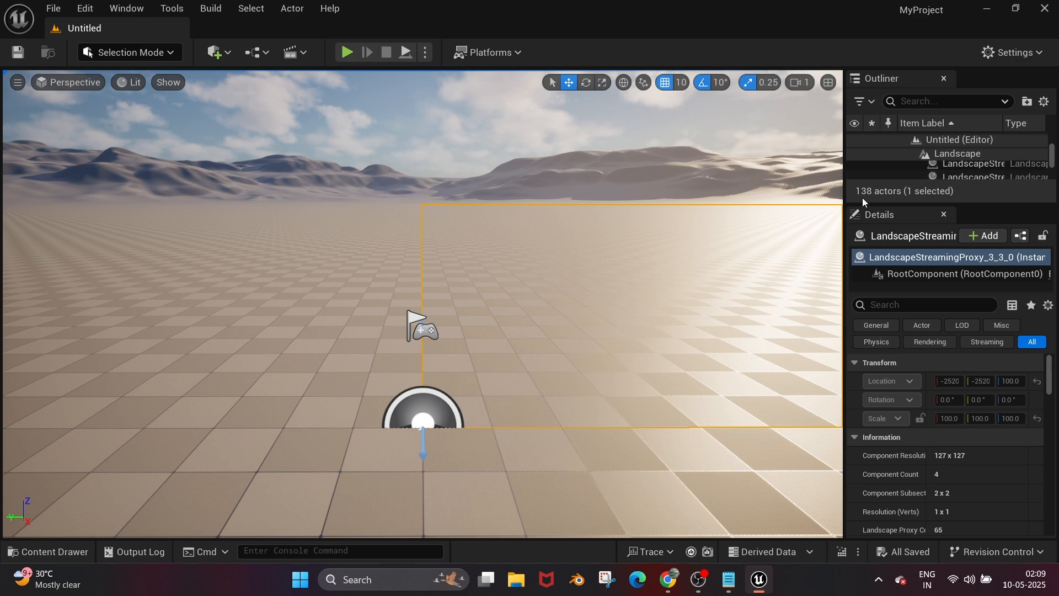